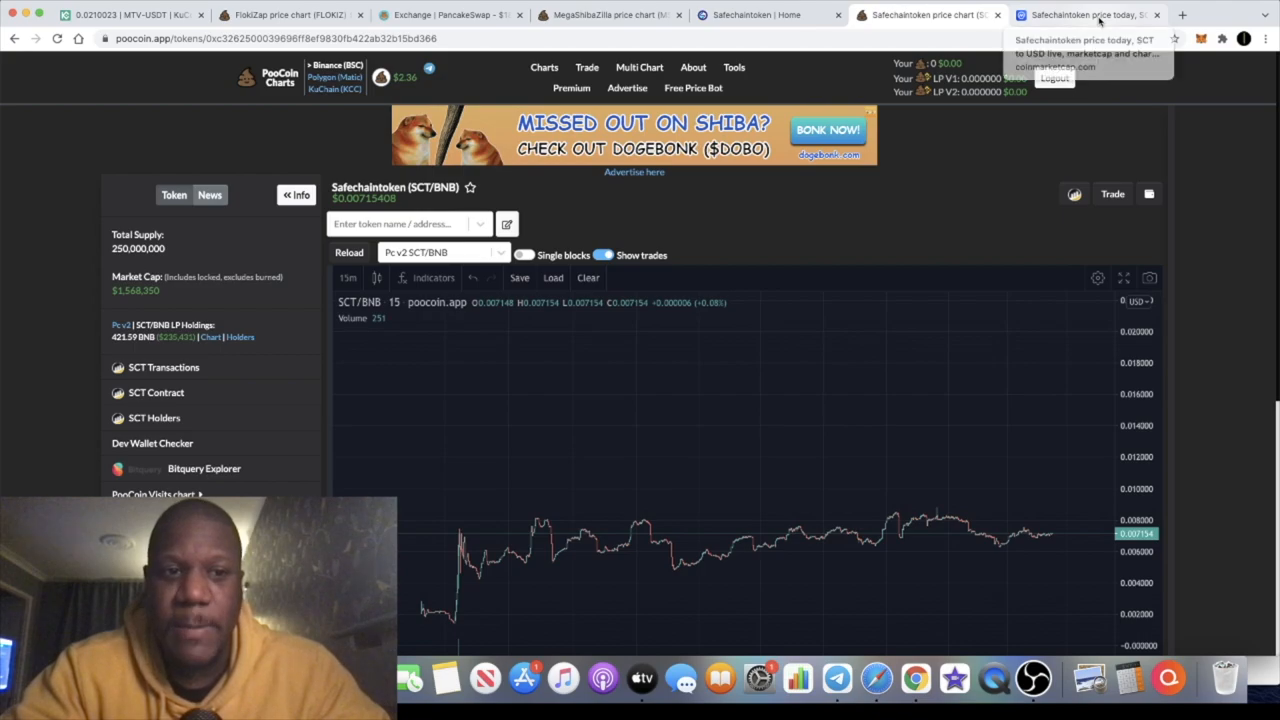
Switch to the CoinMarketCap tab showing the Safechaintoken (SCT) page.
{"action": "left_click", "coordinate": [1084, 14]}
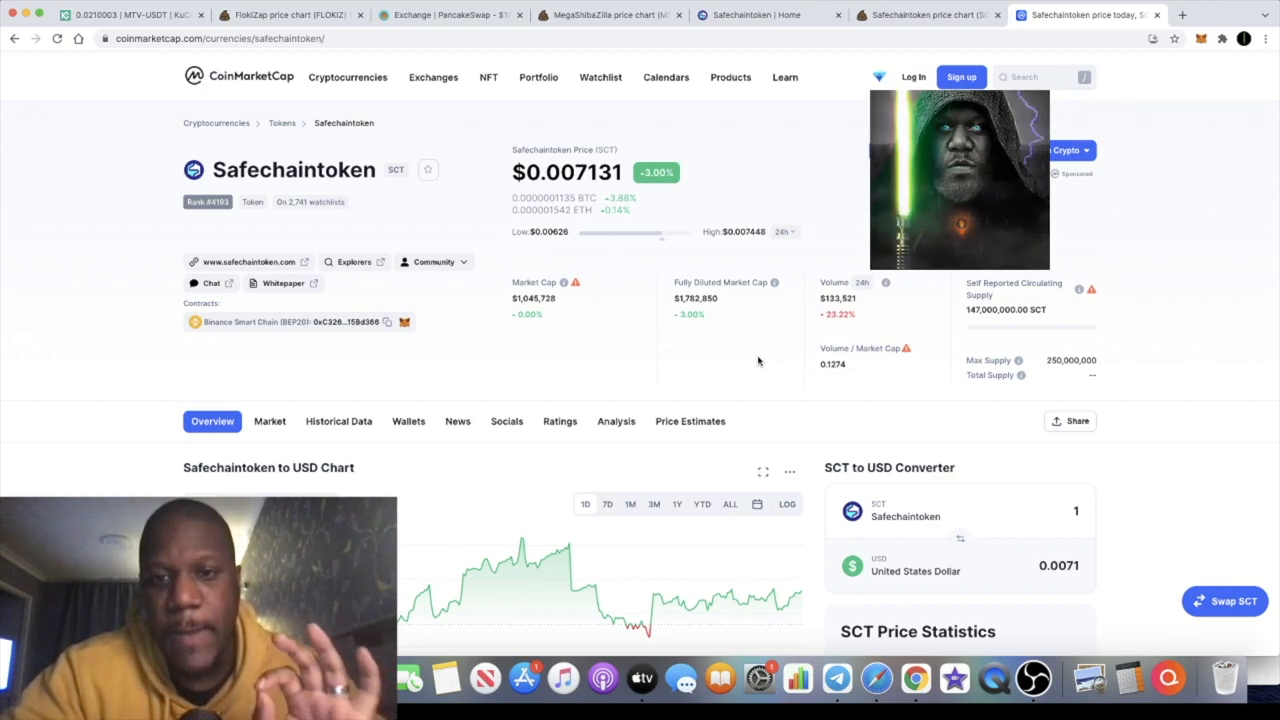
{"action": "mouse_move", "coordinate": [740, 328]}
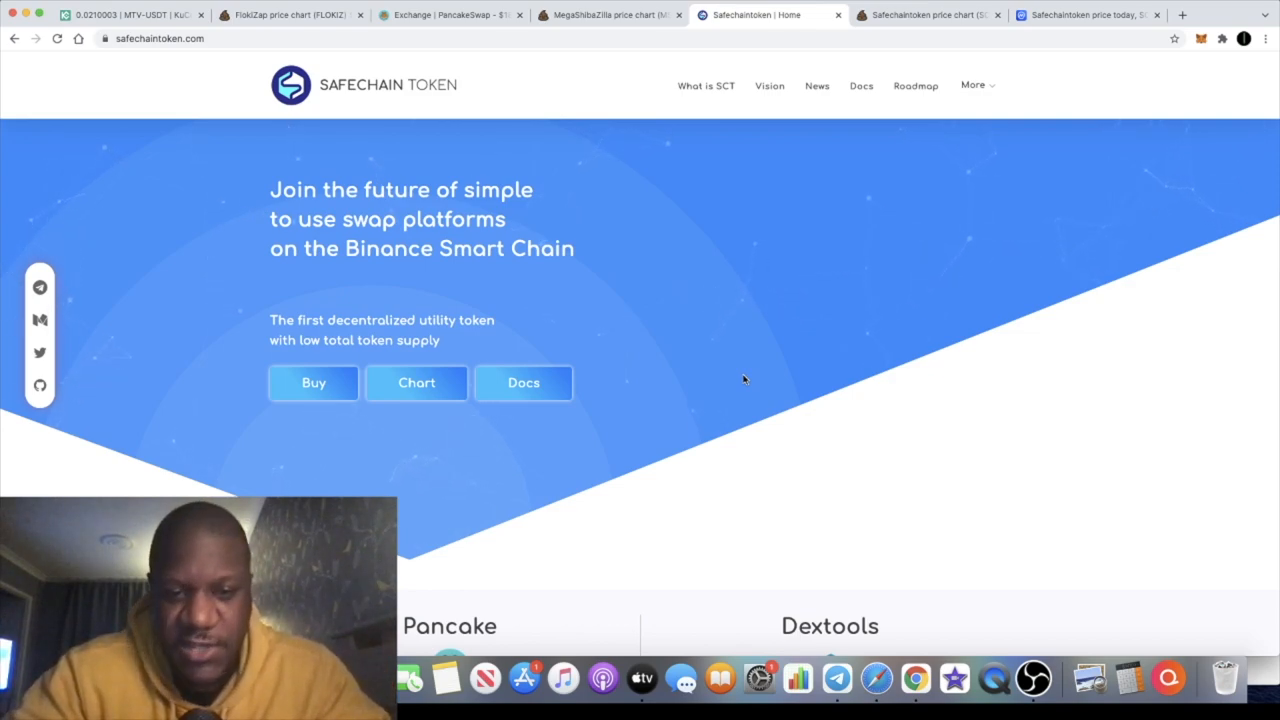
Scroll the homepage past the Pancake, Dextools, CG, CMC, Binance and SolidProof logos to About Safechaintoken.
{"action": "scroll", "scroll_direction": "down", "scroll_amount": 3}
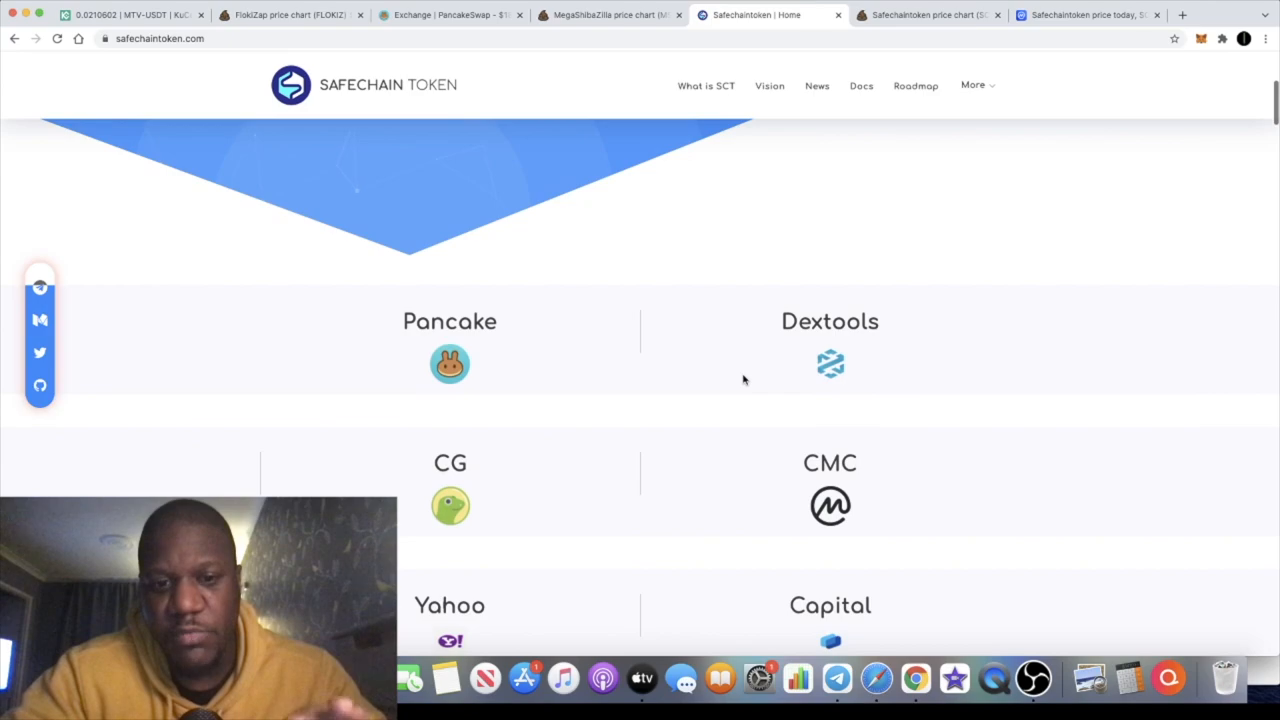
{"action": "scroll", "scroll_direction": "down", "scroll_amount": 3}
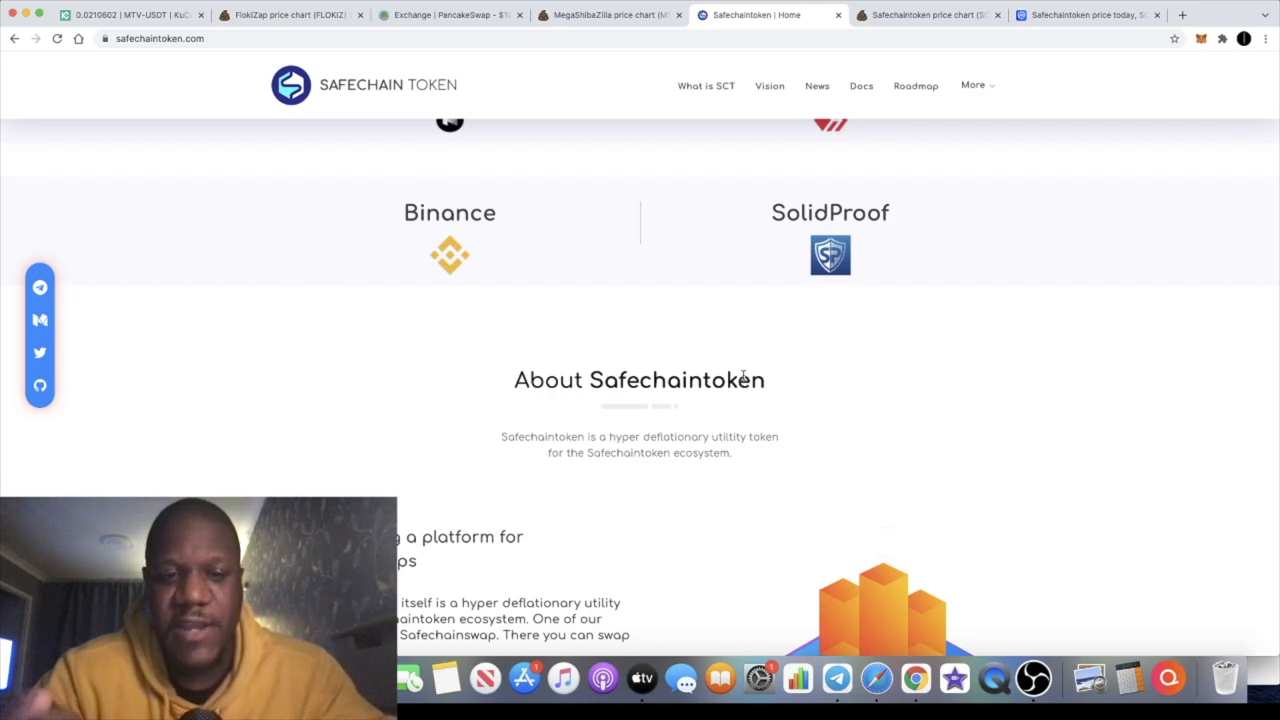
{"action": "scroll", "scroll_direction": "down", "scroll_amount": 3}
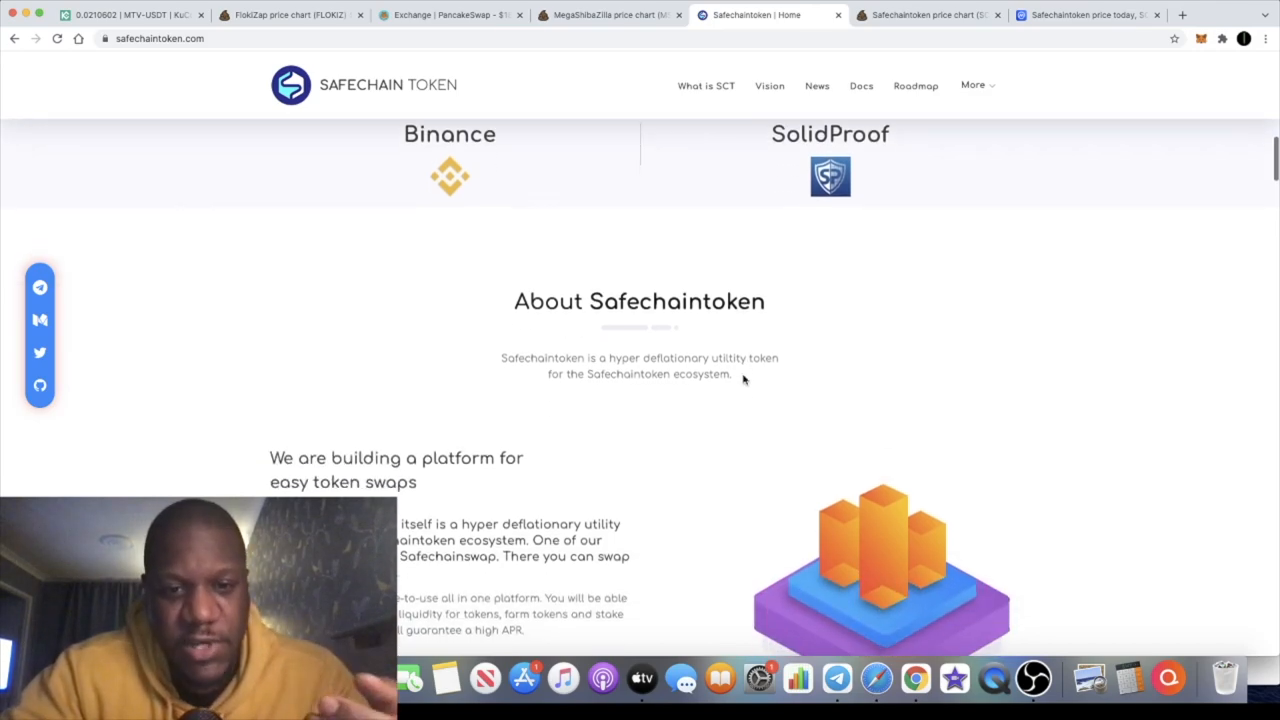
{"action": "scroll", "scroll_direction": "down", "scroll_amount": 3}
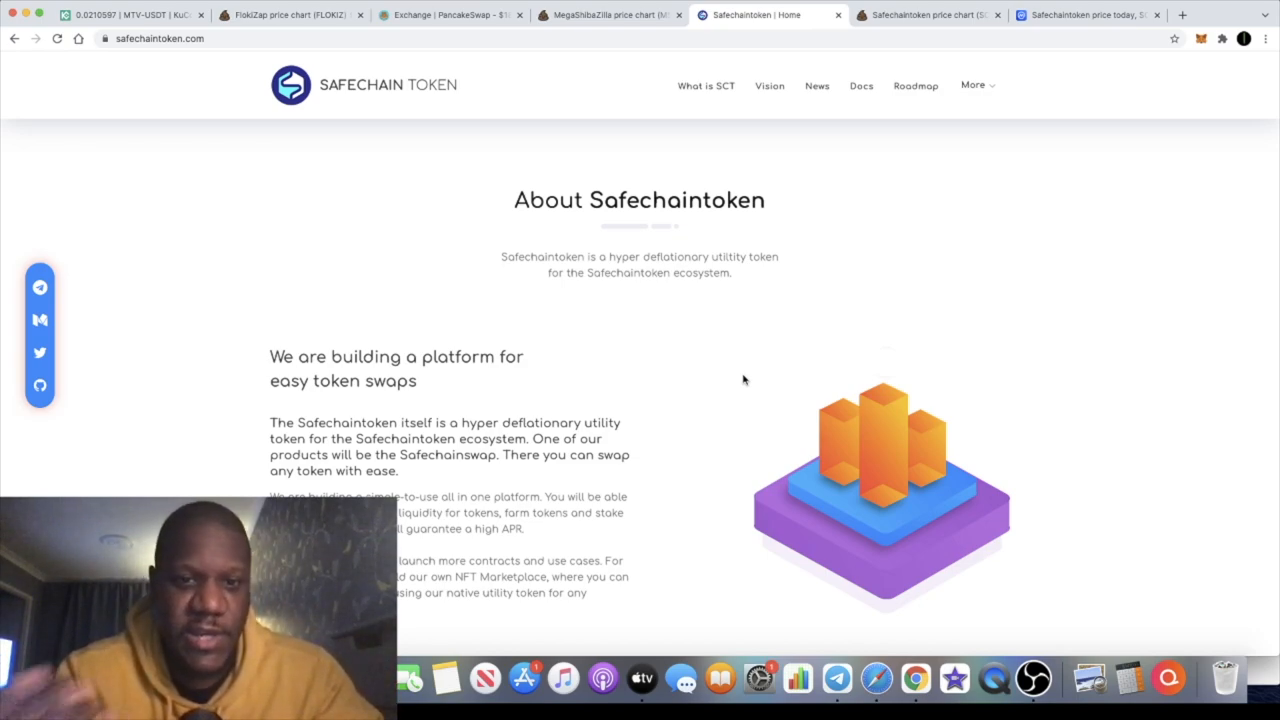
{"action": "mouse_move", "coordinate": [546, 364]}
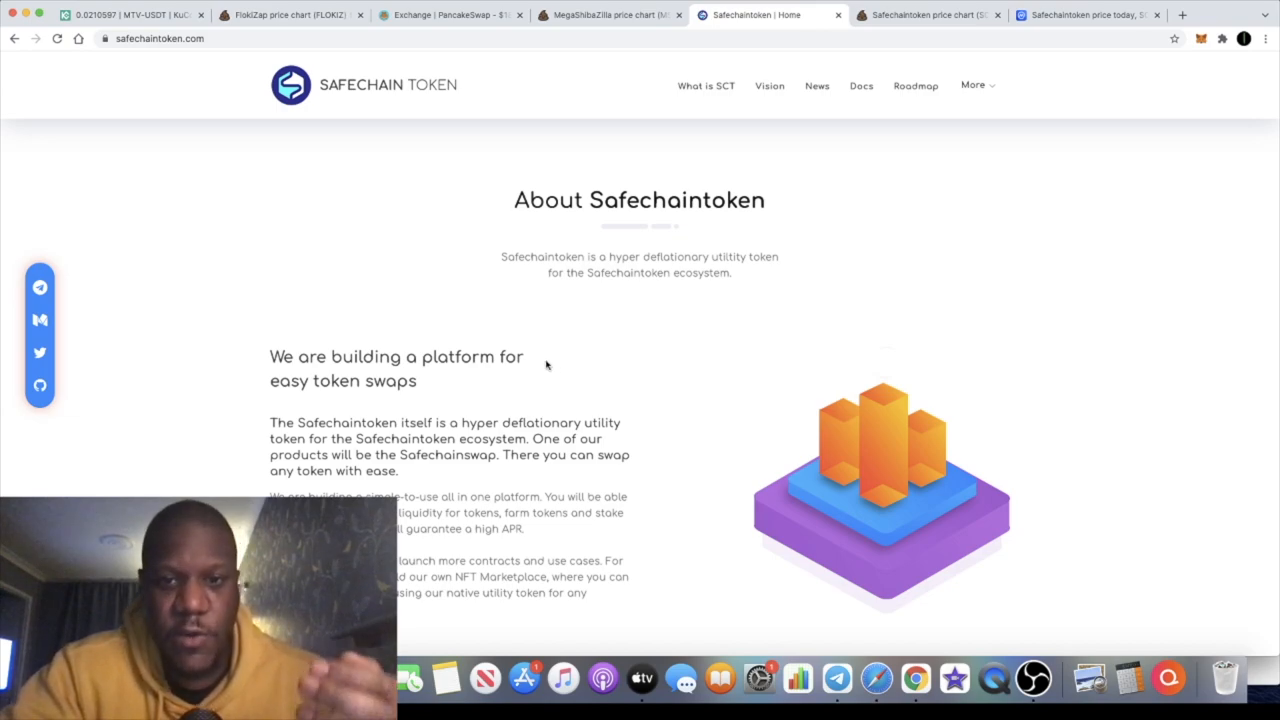
Scroll to read the 'platform for easy token swaps' paragraphs, including NFT marketplace plans.
{"action": "scroll", "scroll_direction": "down", "scroll_amount": 3}
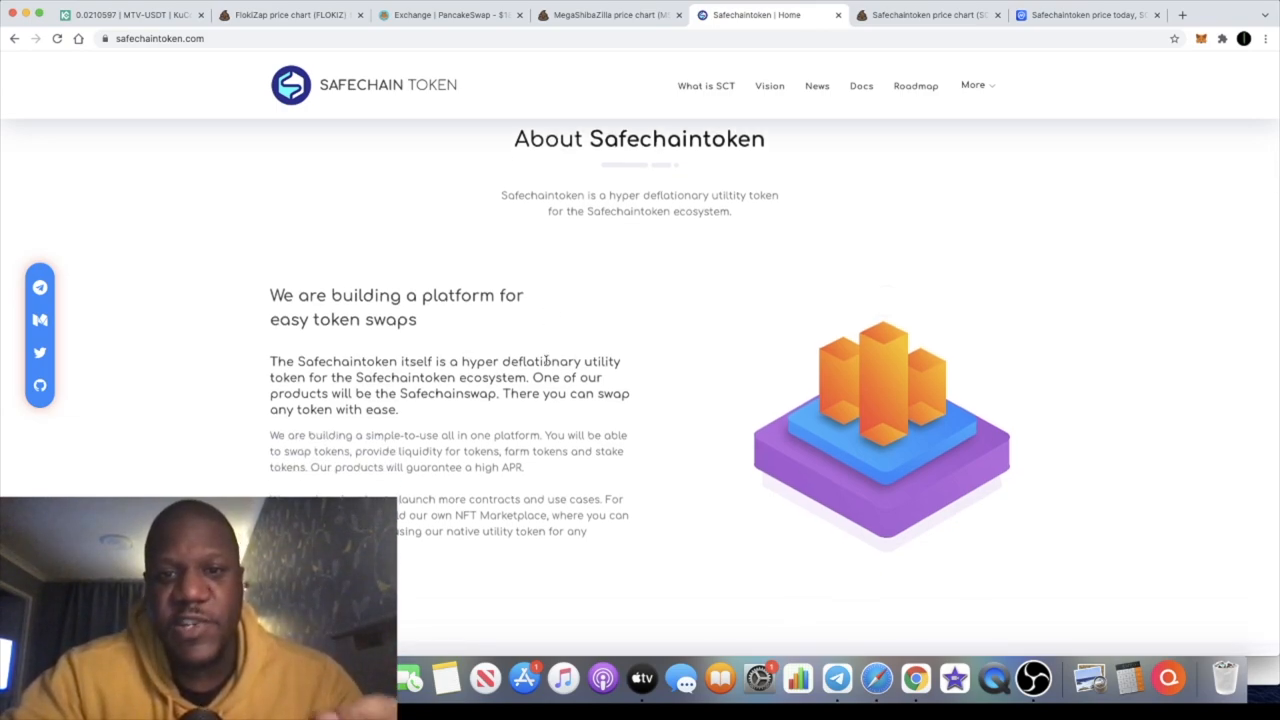
{"action": "scroll", "scroll_direction": "down", "scroll_amount": 3}
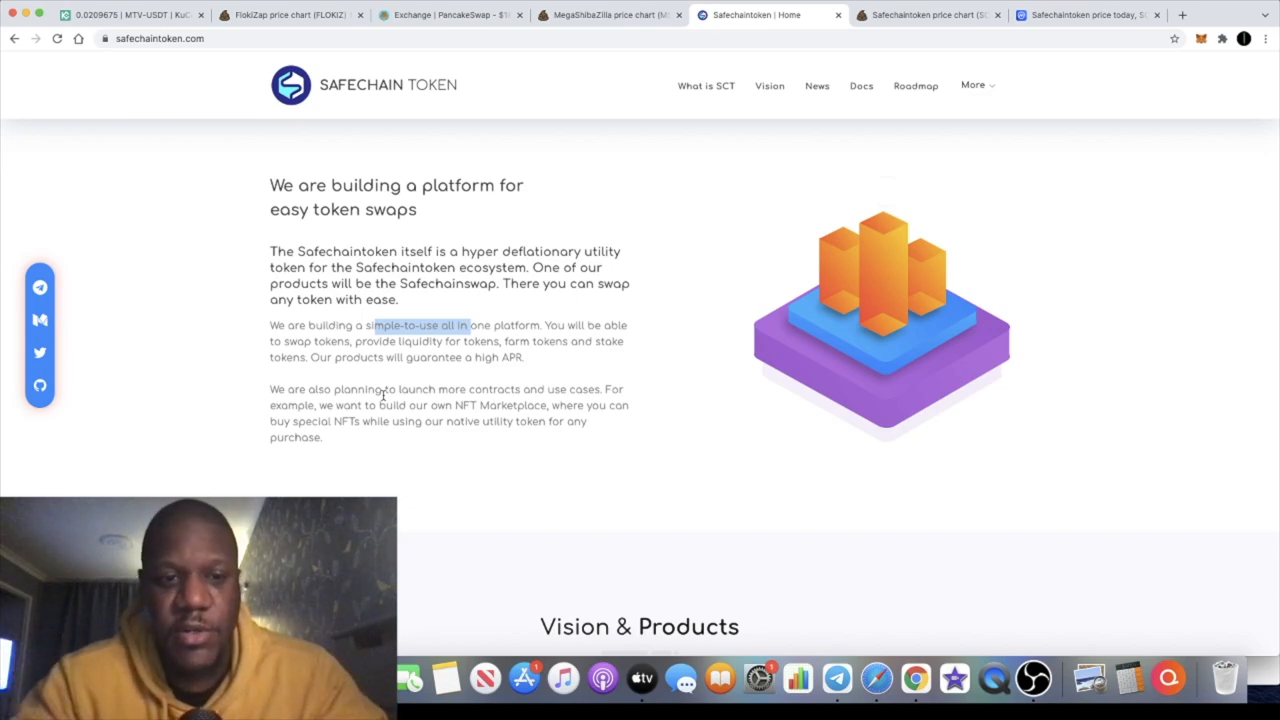
{"action": "mouse_move", "coordinate": [836, 680]}
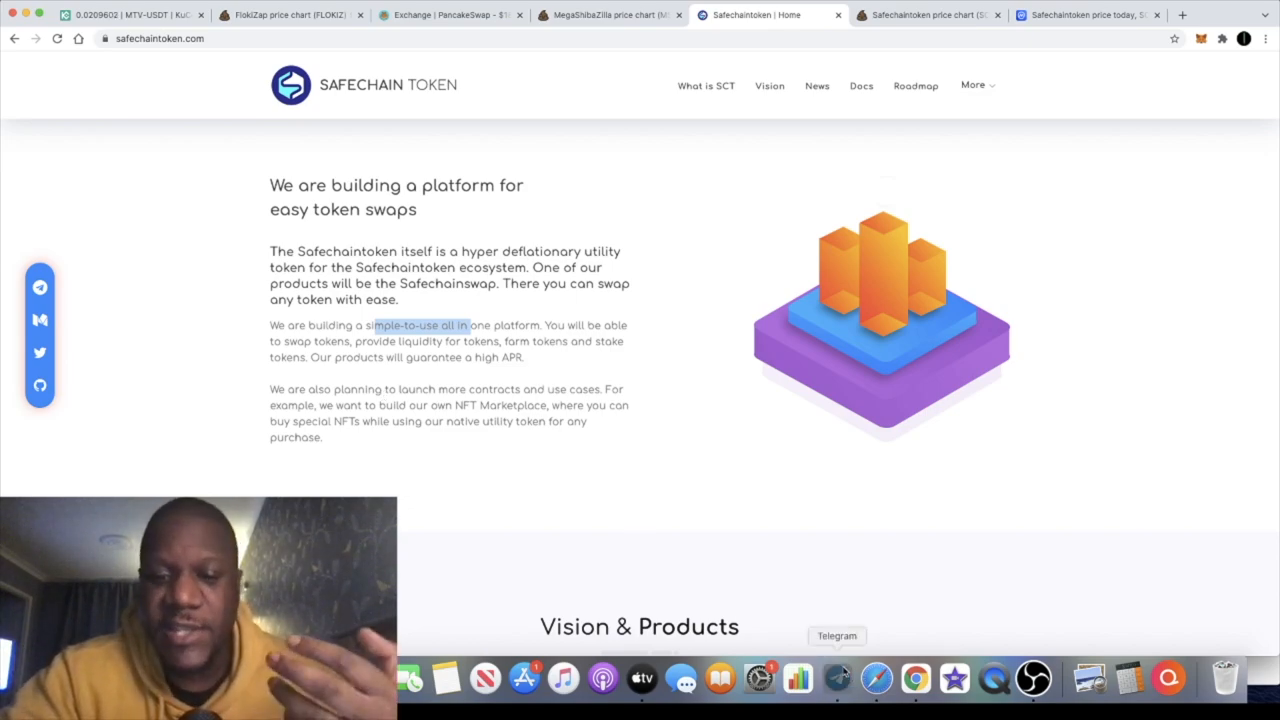
{"action": "left_click", "coordinate": [836, 680]}
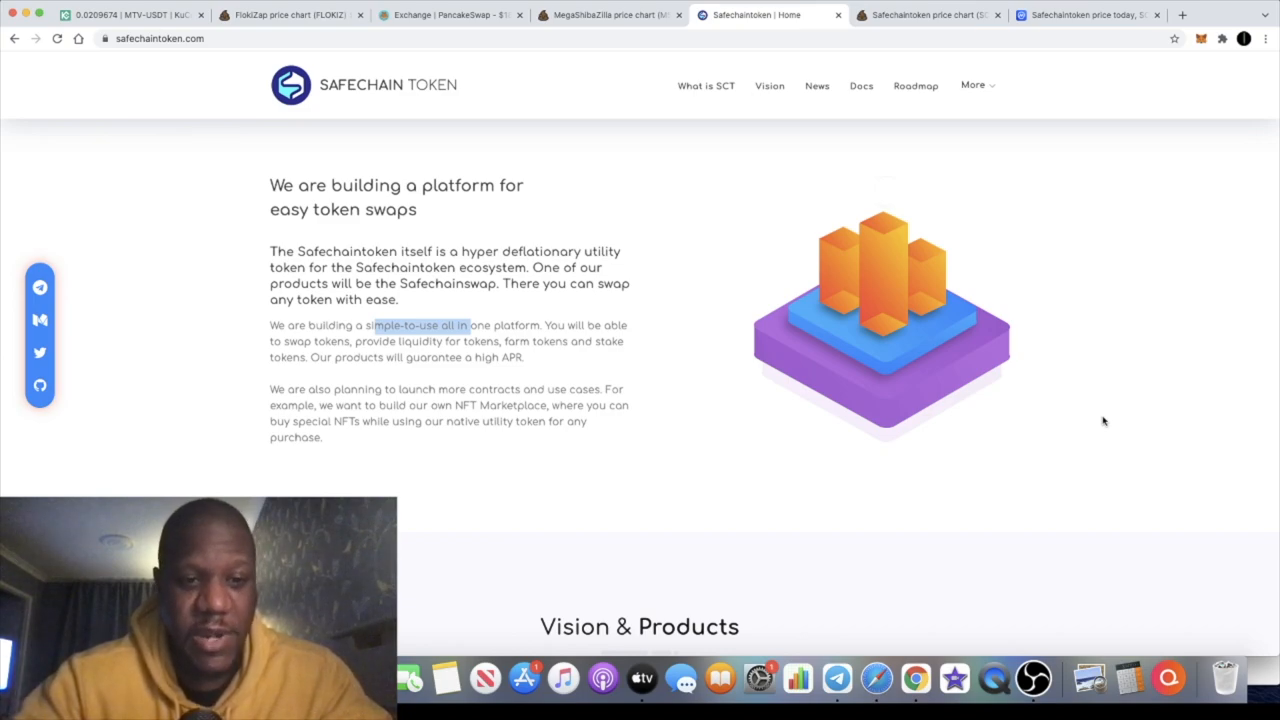
Scroll to Vision & Products showing Token Burn and the initial 350M supply.
{"action": "scroll", "scroll_direction": "down", "scroll_amount": 3}
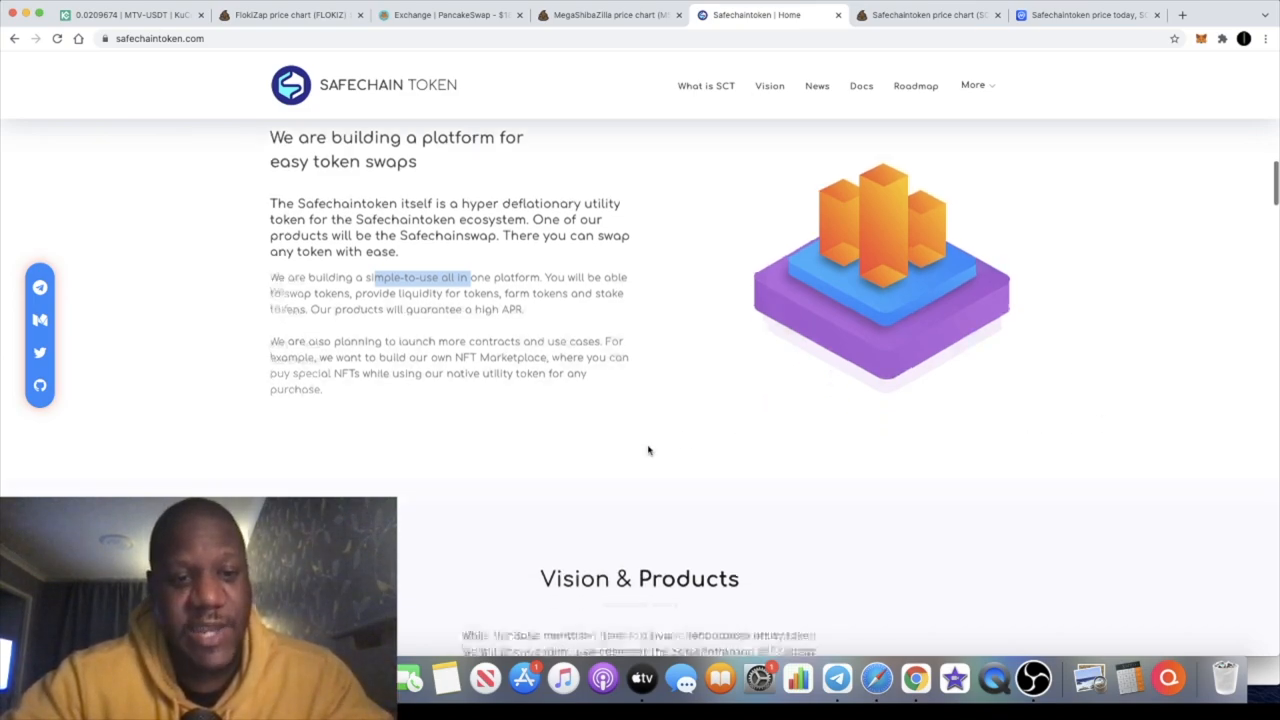
{"action": "scroll", "scroll_direction": "down", "scroll_amount": 3}
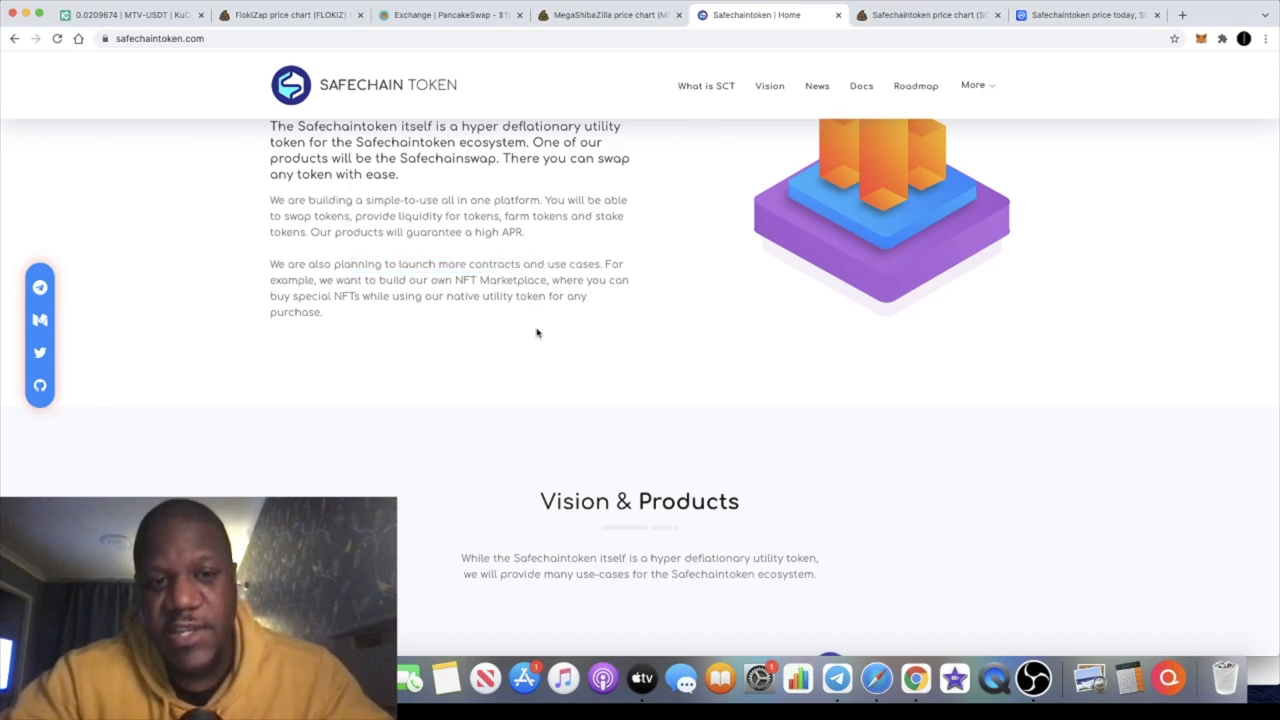
{"action": "mouse_move", "coordinate": [456, 298]}
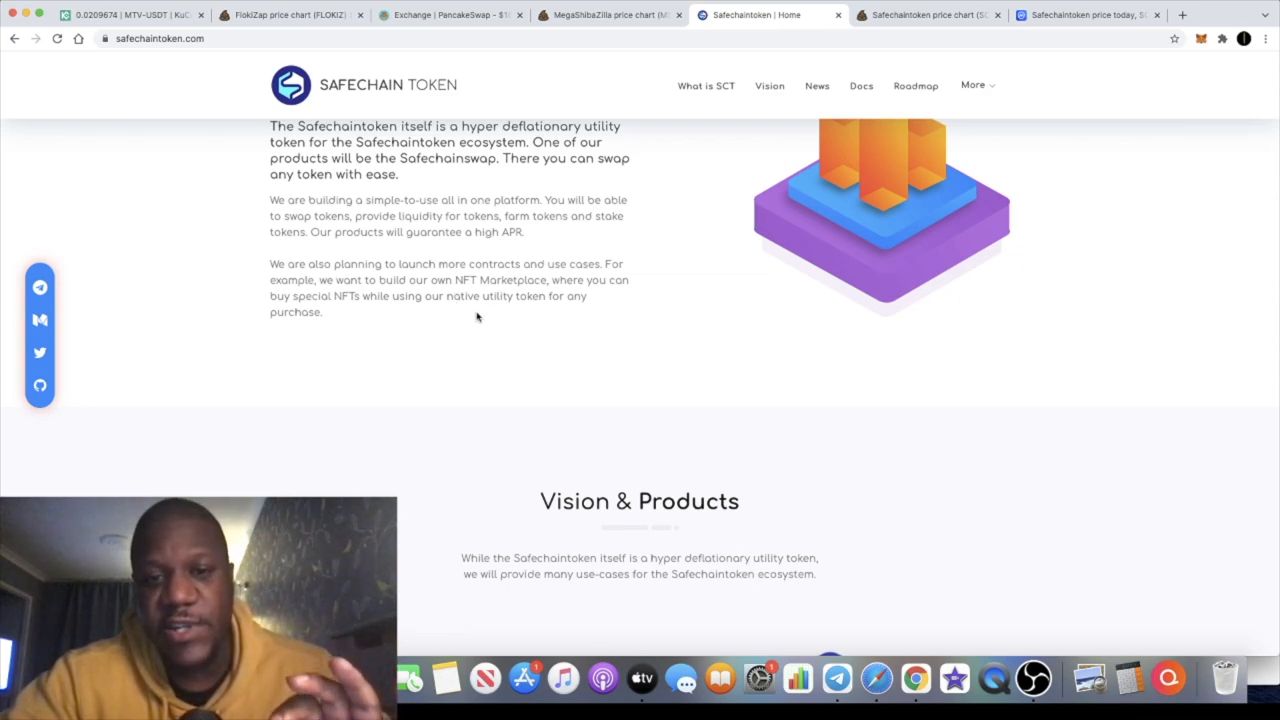
{"action": "scroll", "scroll_direction": "down", "scroll_amount": 3}
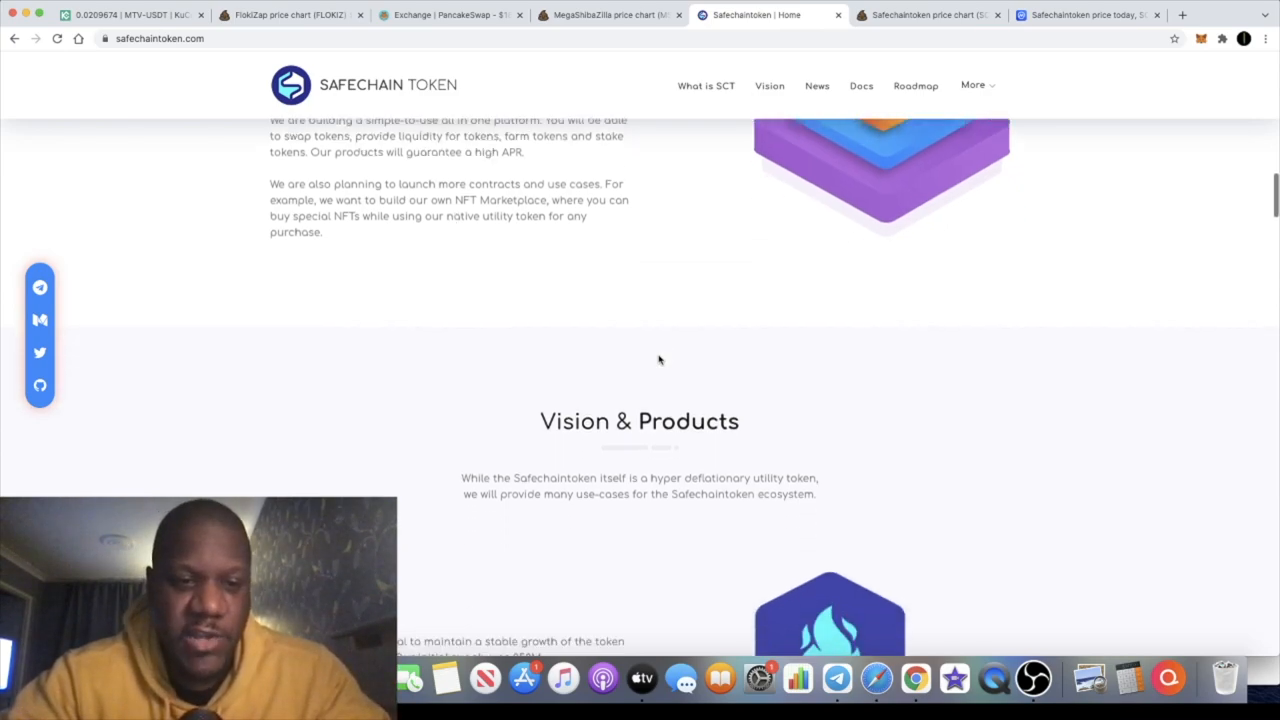
{"action": "scroll", "scroll_direction": "down", "scroll_amount": 3}
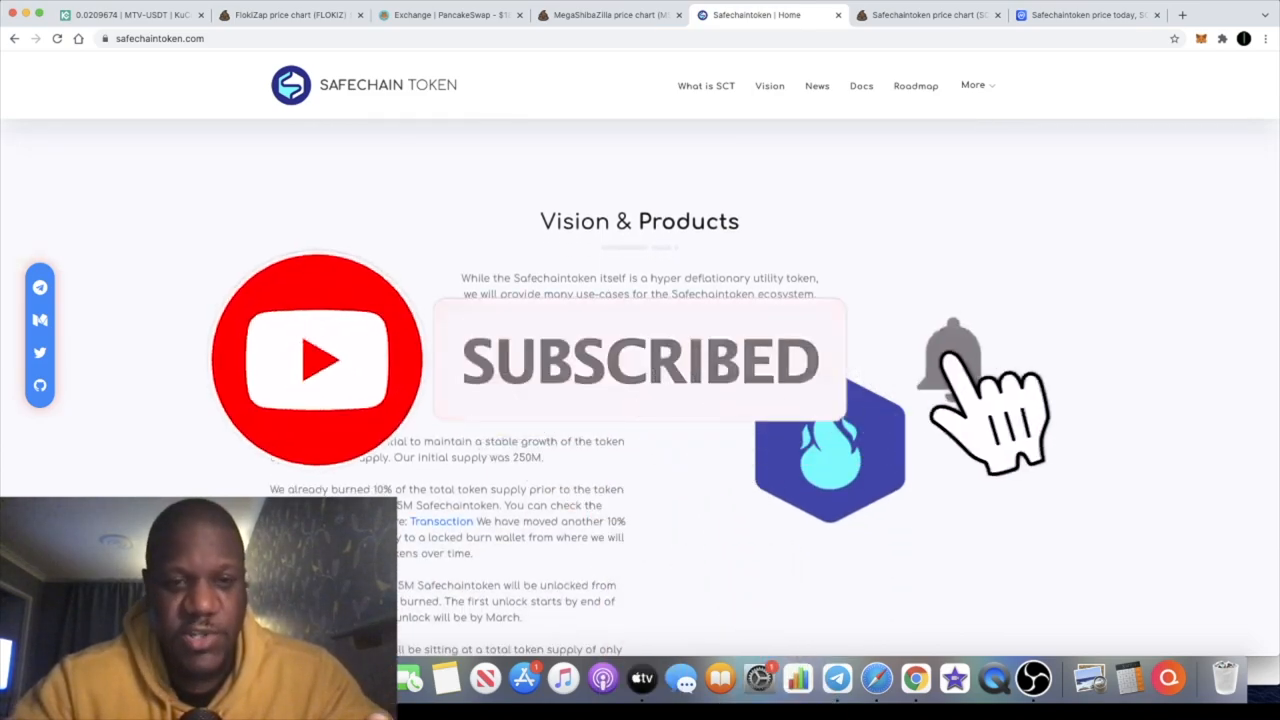
{"action": "left_click", "coordinate": [950, 360]}
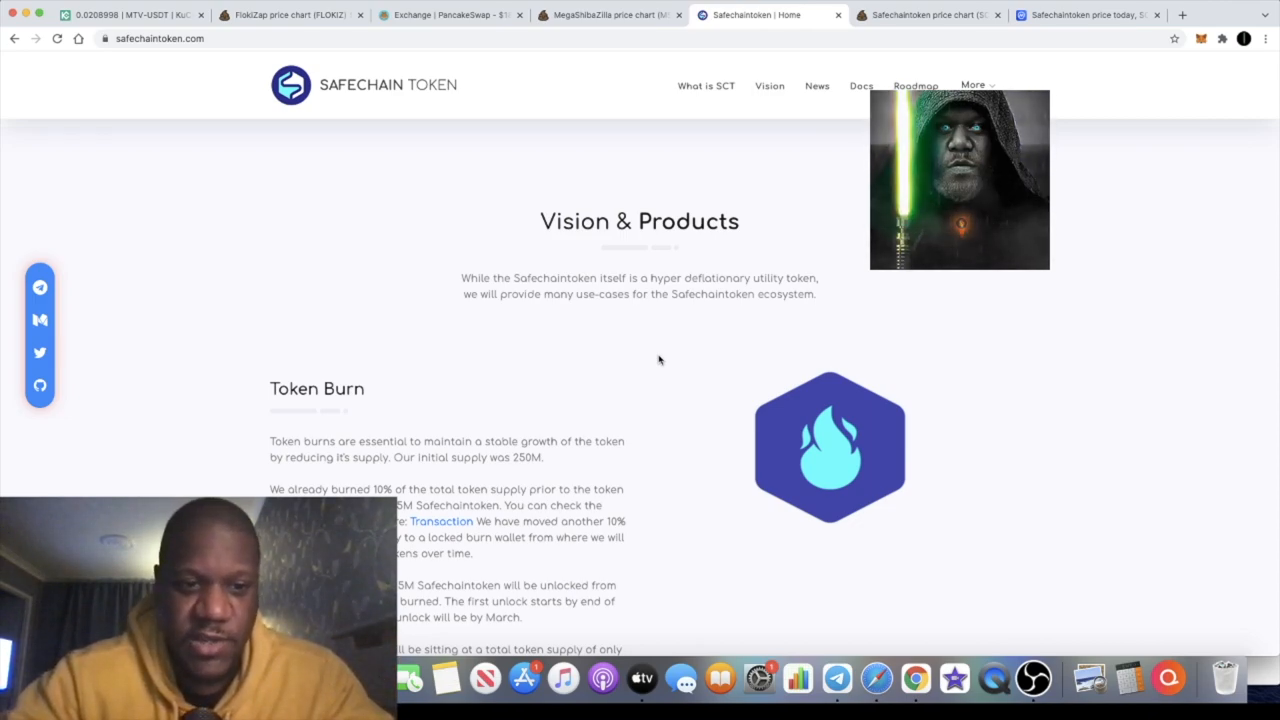
Scroll through the Token Burn section down to the 195M final supply.
{"action": "scroll", "scroll_direction": "down", "scroll_amount": 3}
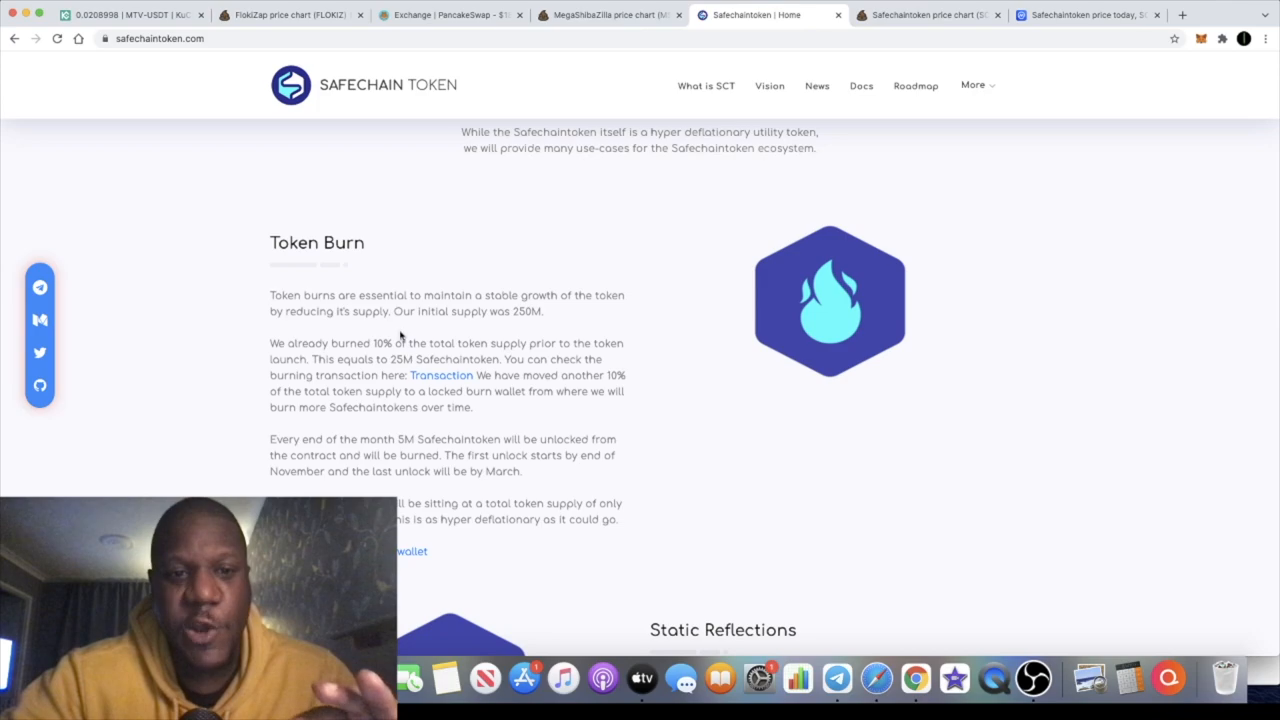
{"action": "left_click_drag", "start_coordinate": [380, 296], "coordinate": [500, 296]}
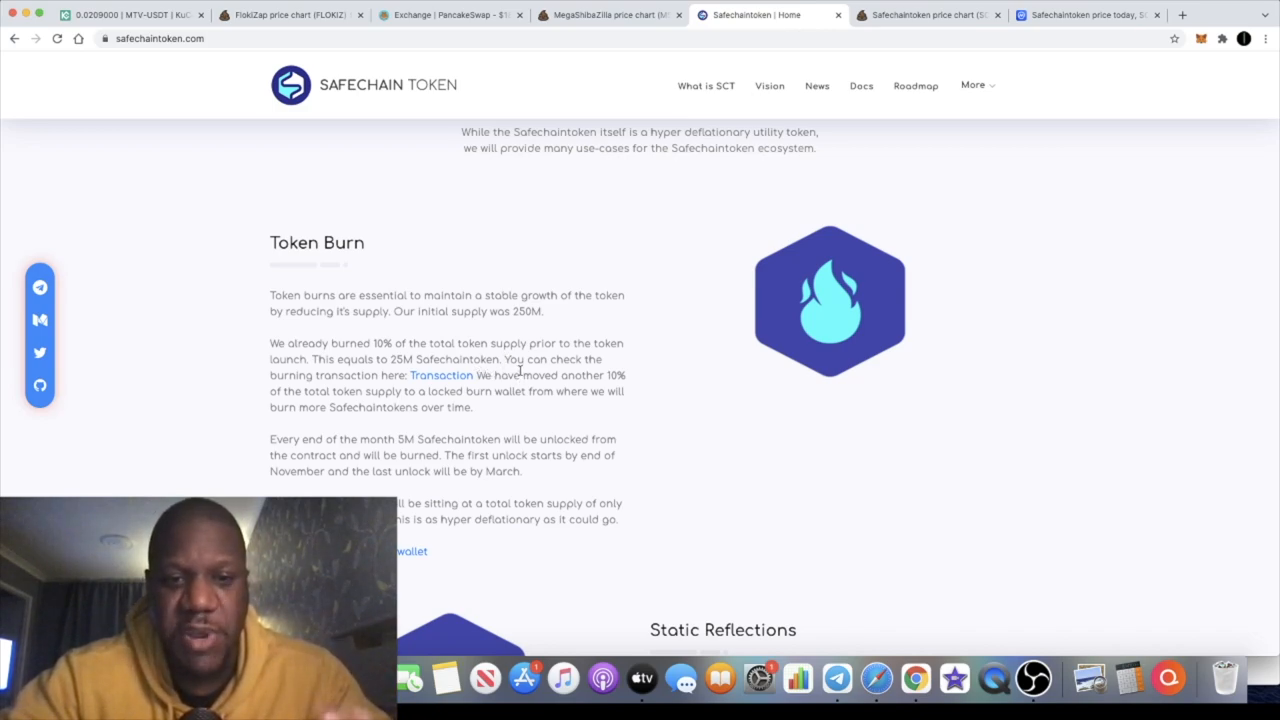
{"action": "mouse_move", "coordinate": [460, 384]}
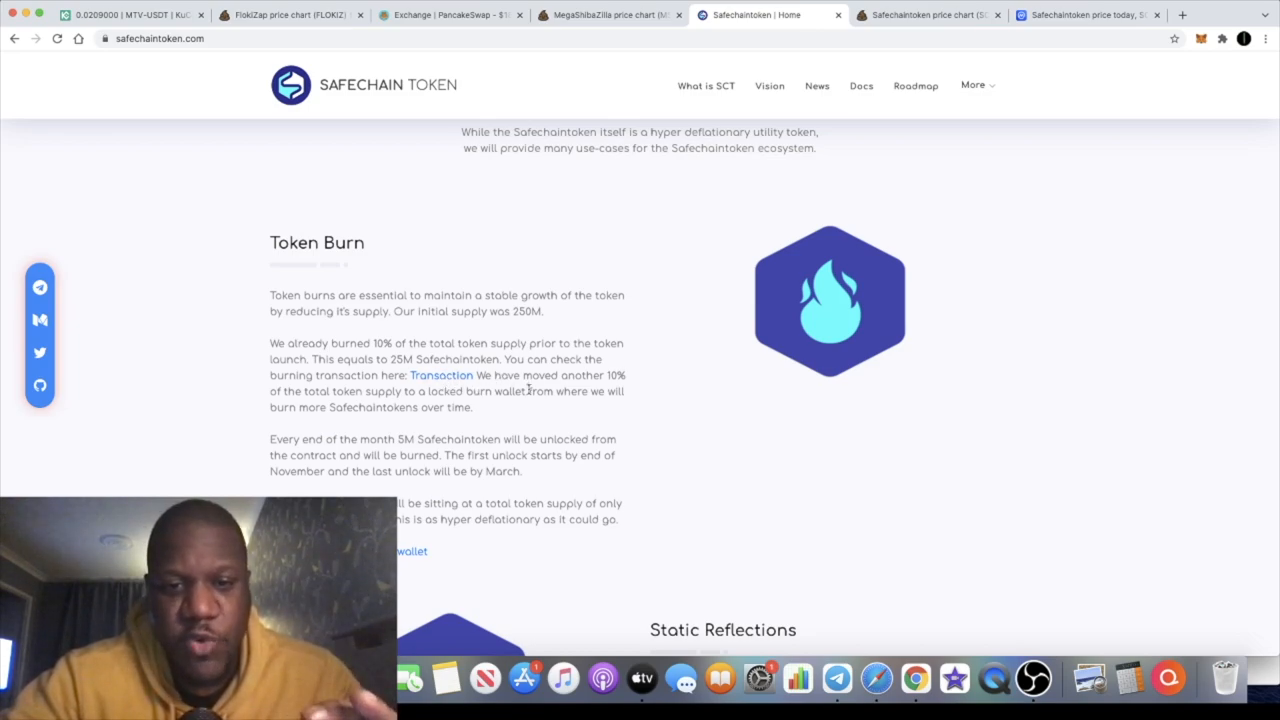
{"action": "scroll", "scroll_direction": "down", "scroll_amount": 3}
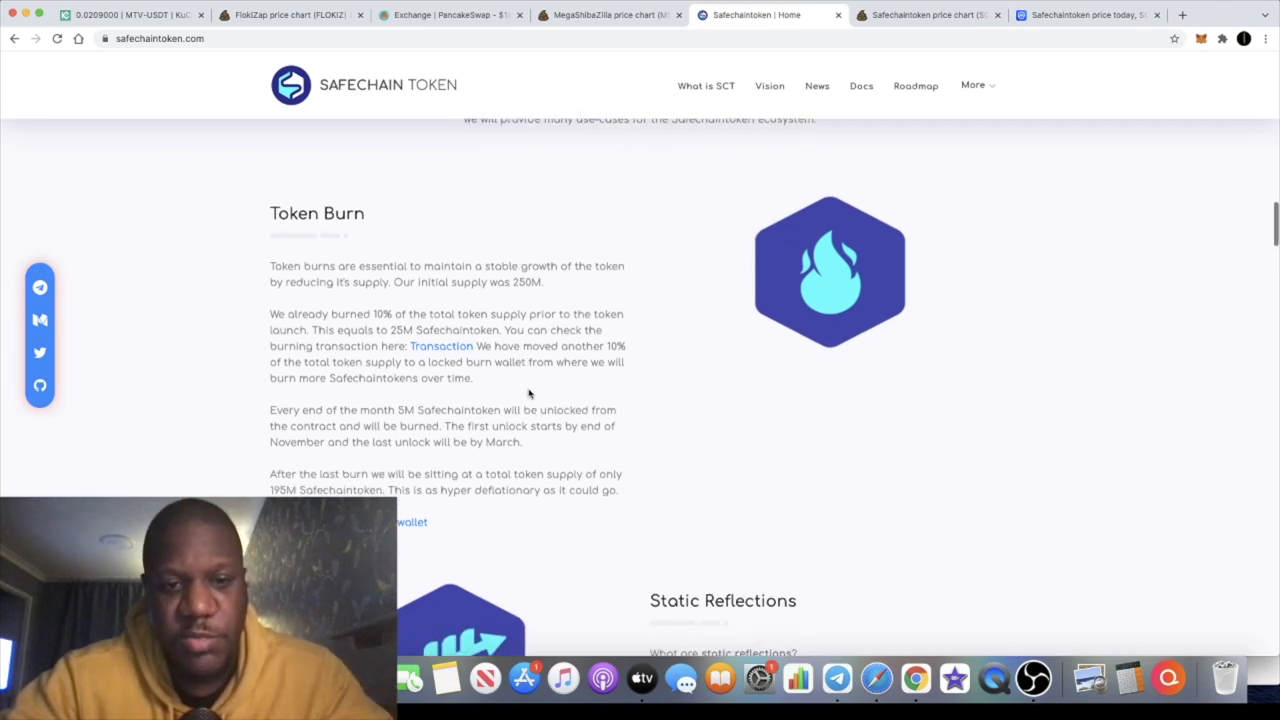
{"action": "scroll", "scroll_direction": "down", "scroll_amount": 3}
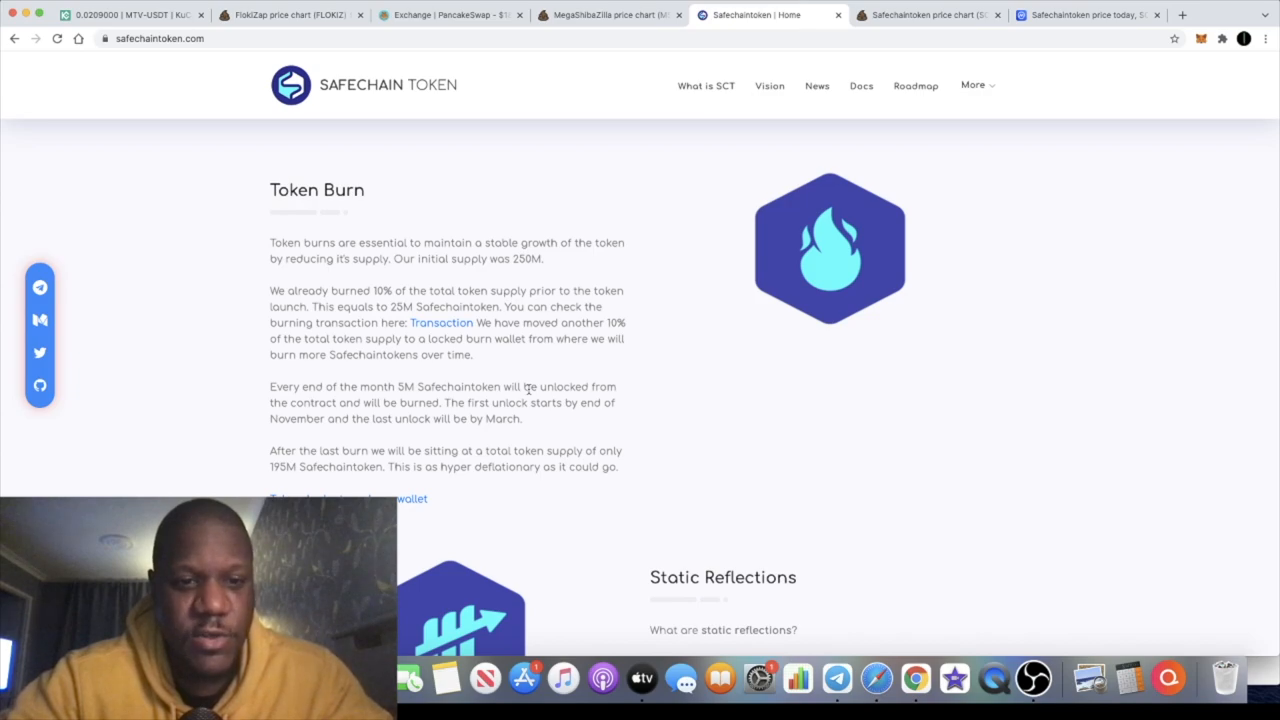
{"action": "scroll", "scroll_direction": "down", "scroll_amount": 3}
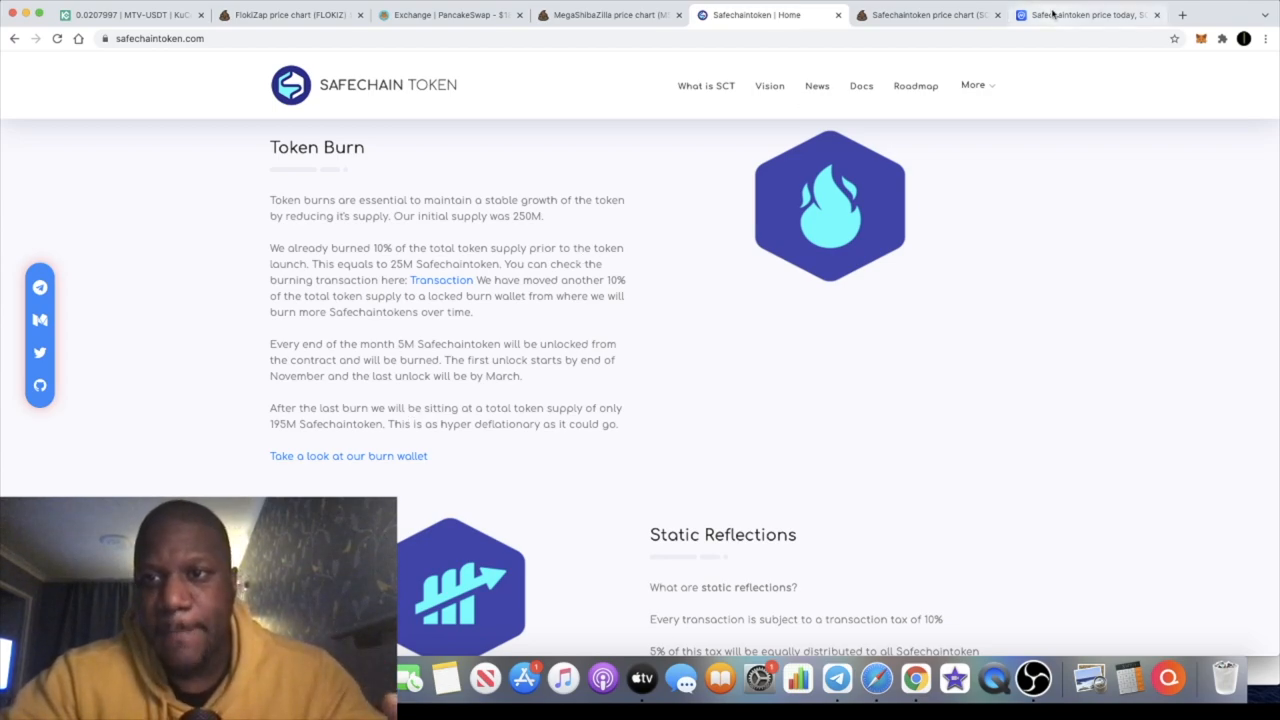
Switch to the CoinMarketCap Safechaintoken tab.
{"action": "left_click", "coordinate": [1084, 14]}
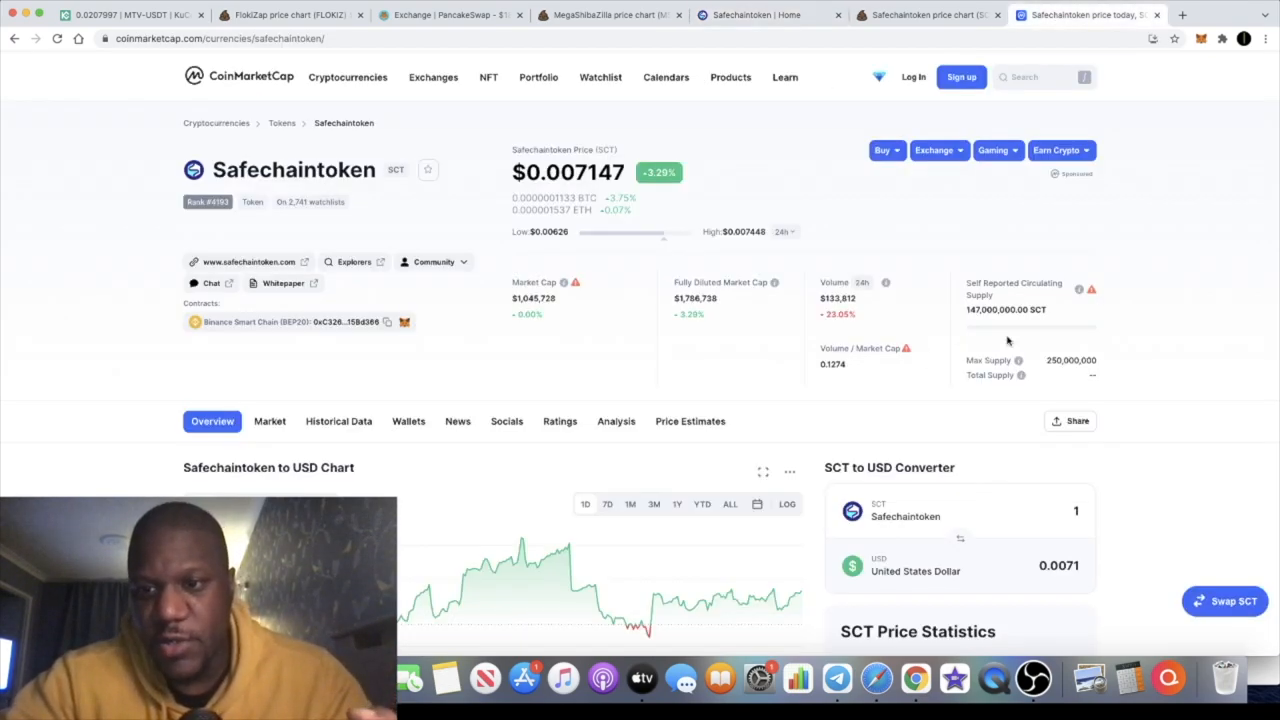
Glance over SCT price and supply stats, then return to the Safechaintoken | Home tab.
{"action": "double_click", "coordinate": [1070, 360]}
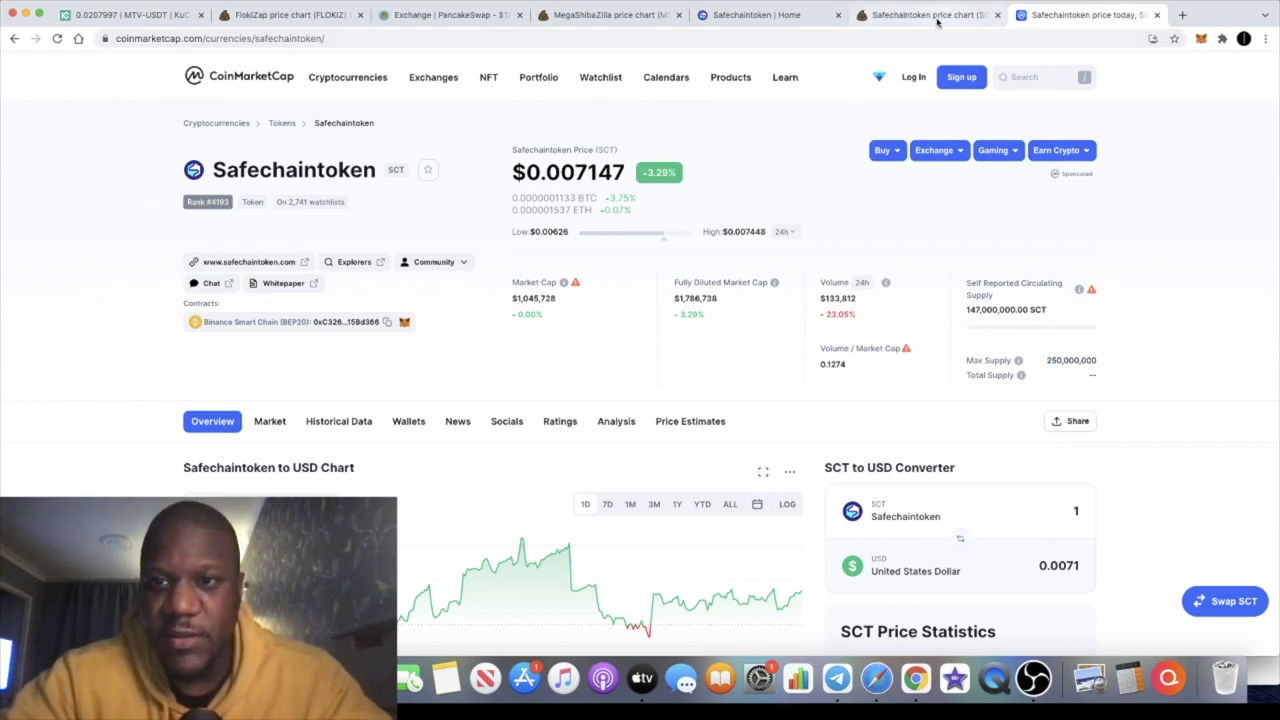
{"action": "mouse_move", "coordinate": [924, 14]}
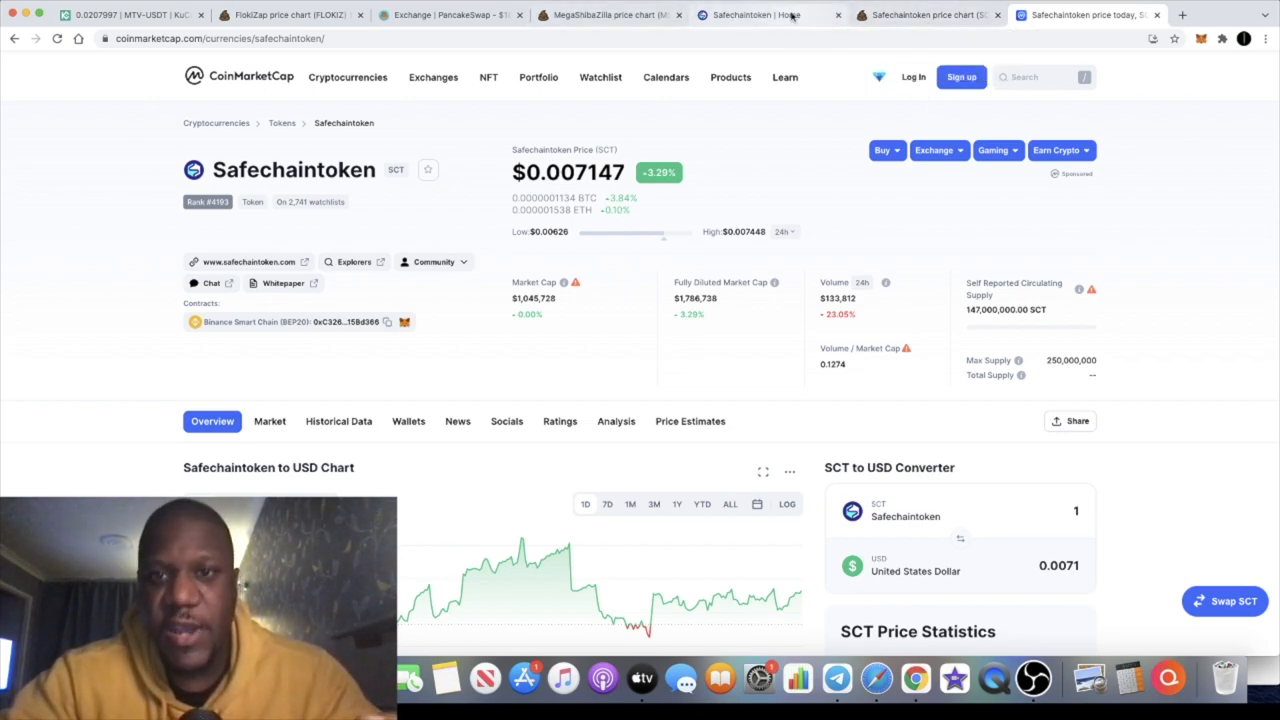
{"action": "left_click", "coordinate": [764, 14]}
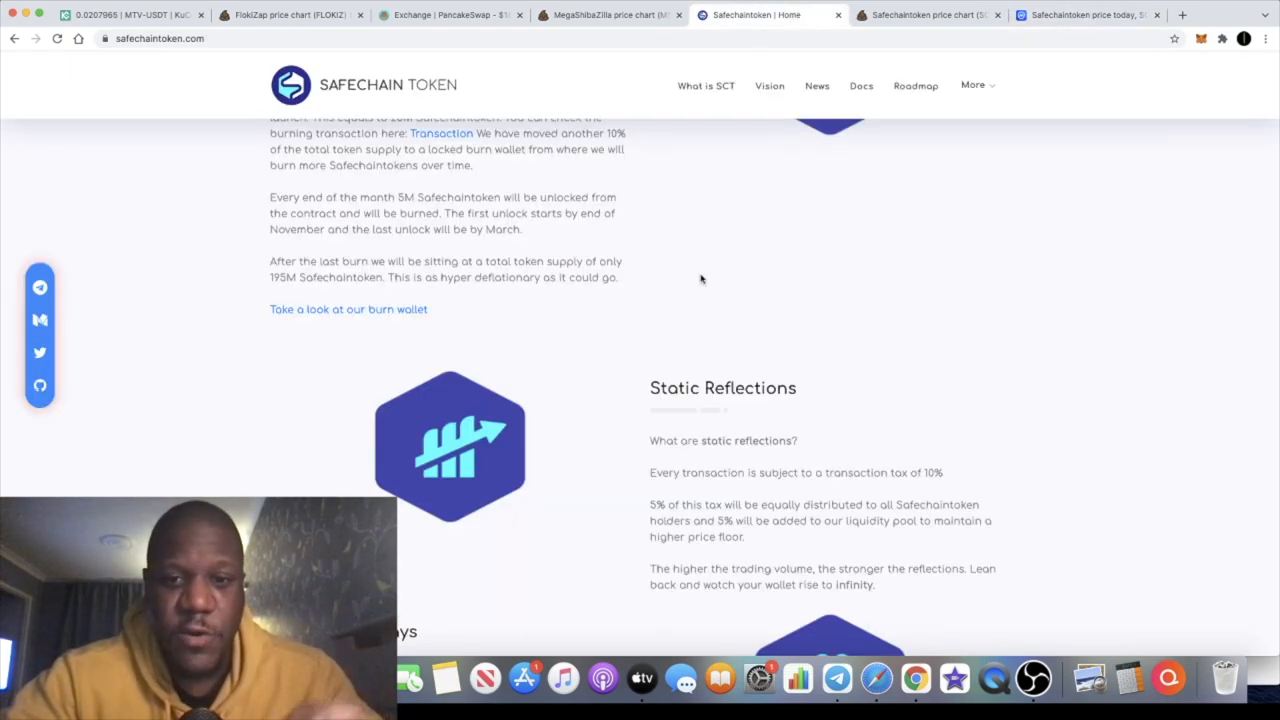
{"action": "mouse_move", "coordinate": [742, 292]}
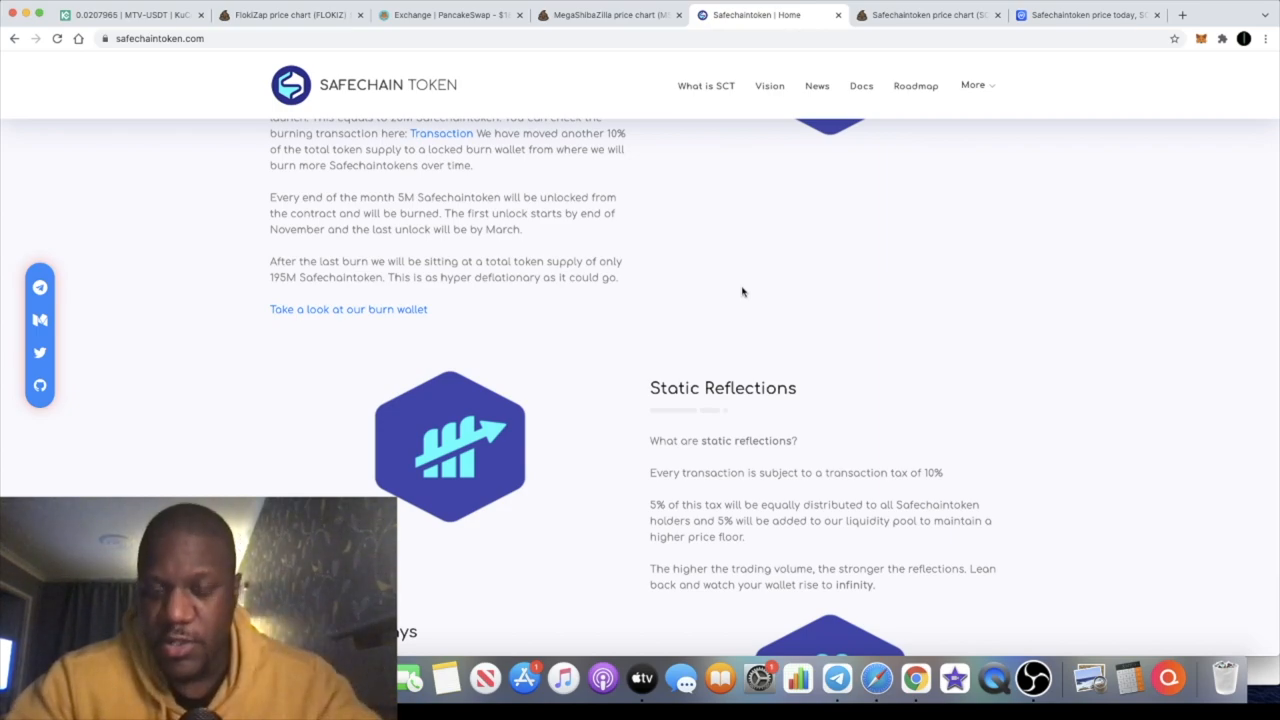
Scroll past Static Reflections, Weekly Giveaways, Swap, Hyper Deflationary and Gitbook Documentation to the Roadmap.
{"action": "scroll", "scroll_direction": "down", "scroll_amount": 3}
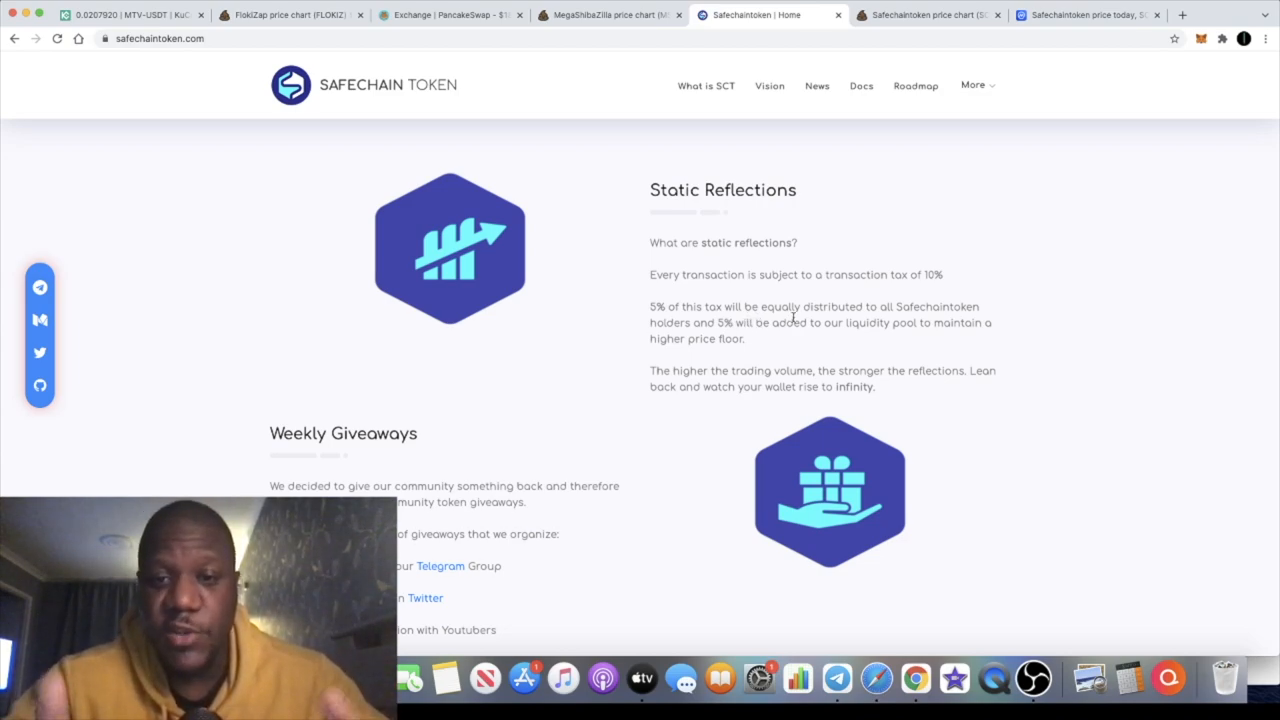
{"action": "mouse_move", "coordinate": [664, 358]}
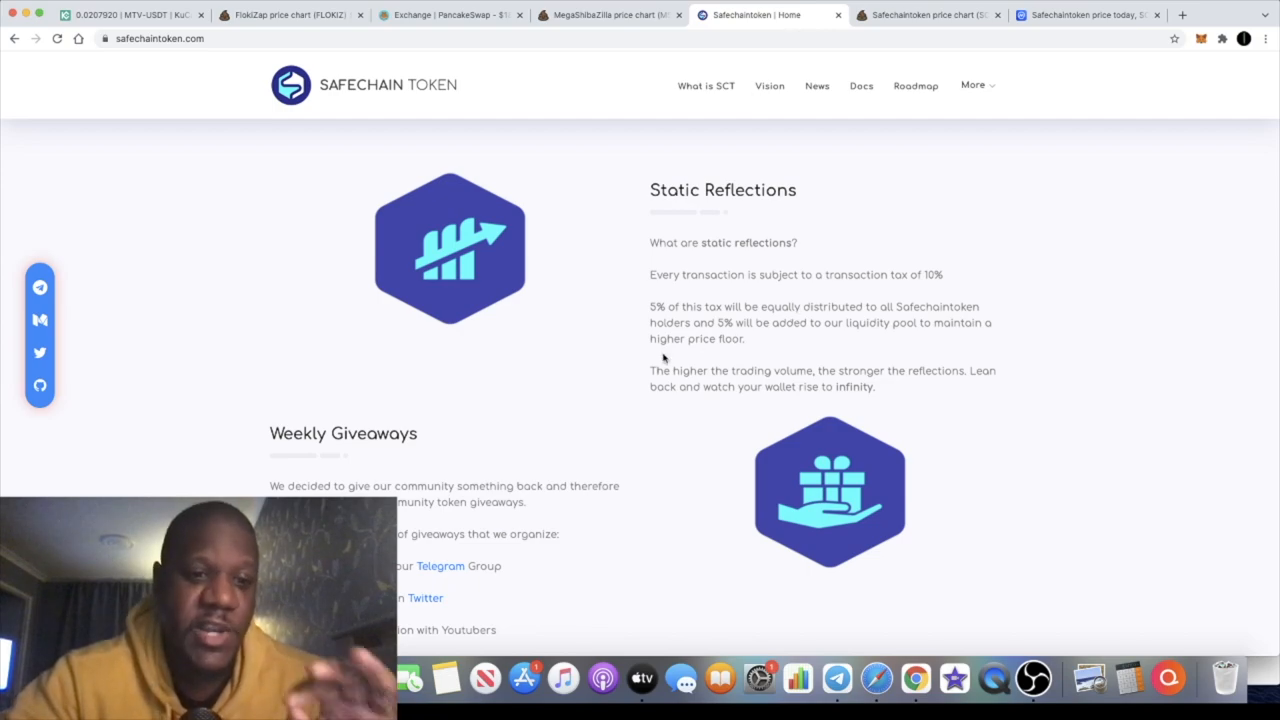
{"action": "scroll", "scroll_direction": "down", "scroll_amount": 3}
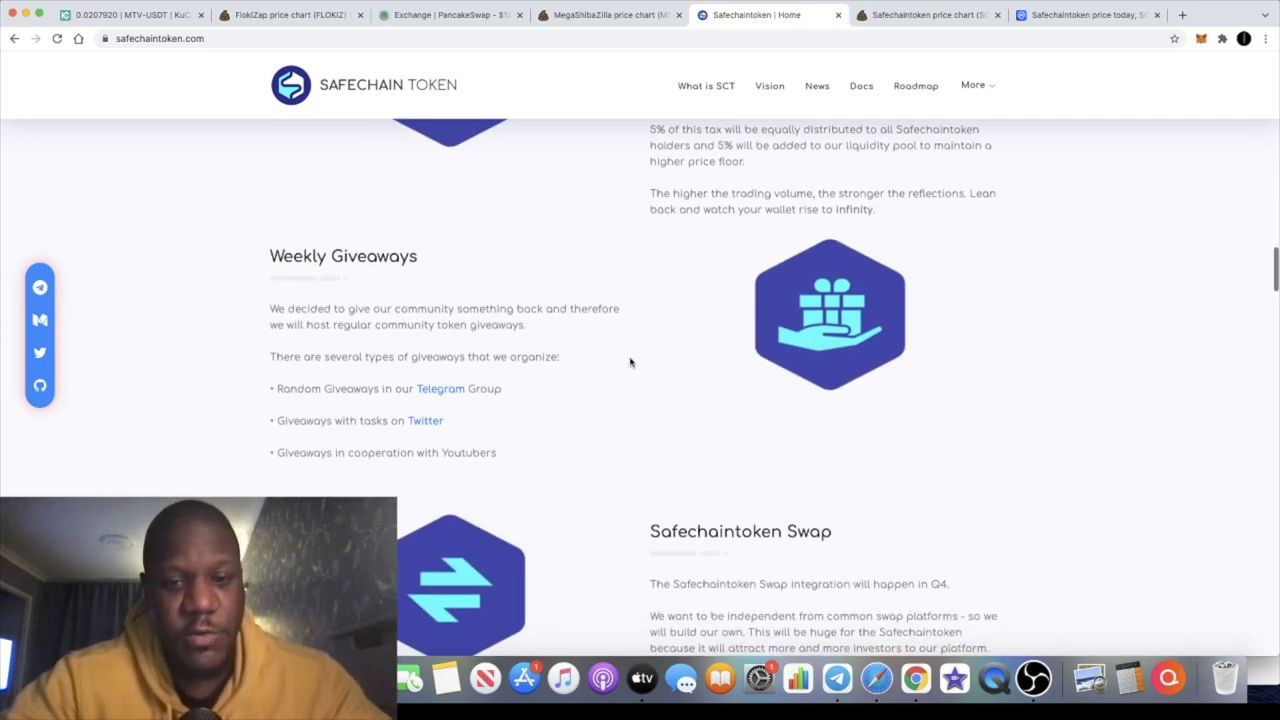
{"action": "scroll", "scroll_direction": "down", "scroll_amount": 3}
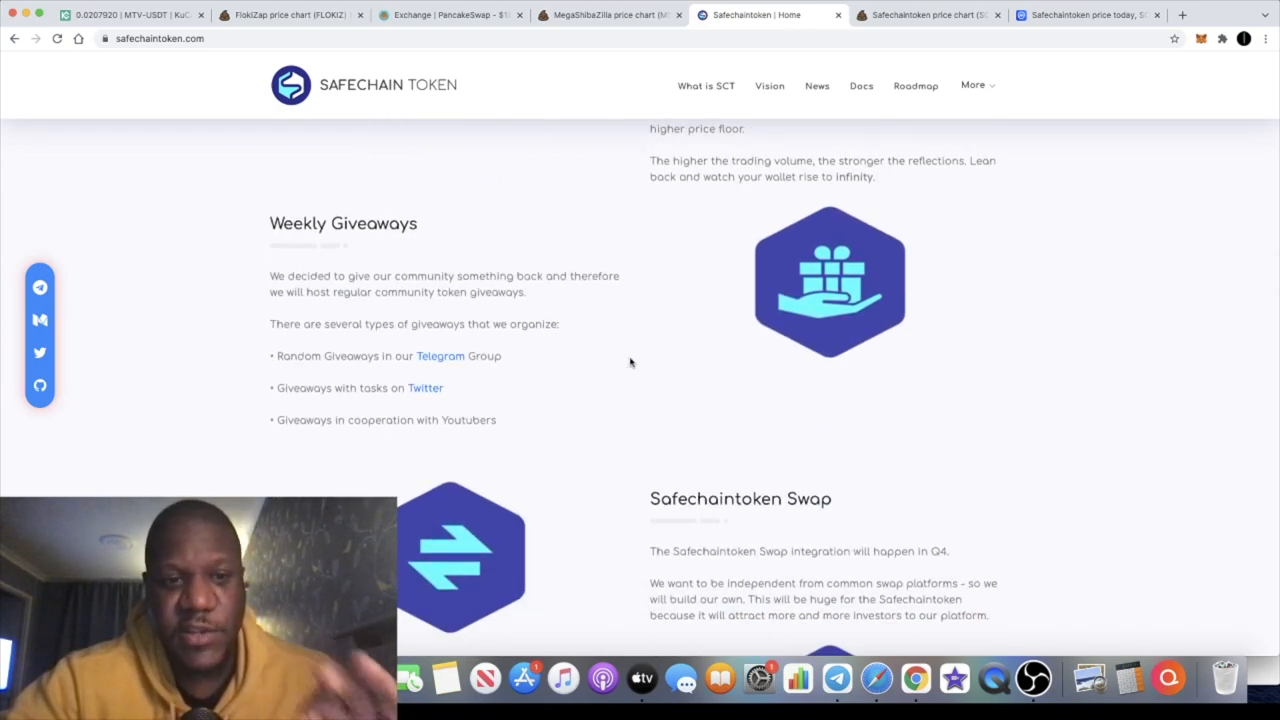
{"action": "scroll", "scroll_direction": "down", "scroll_amount": 3}
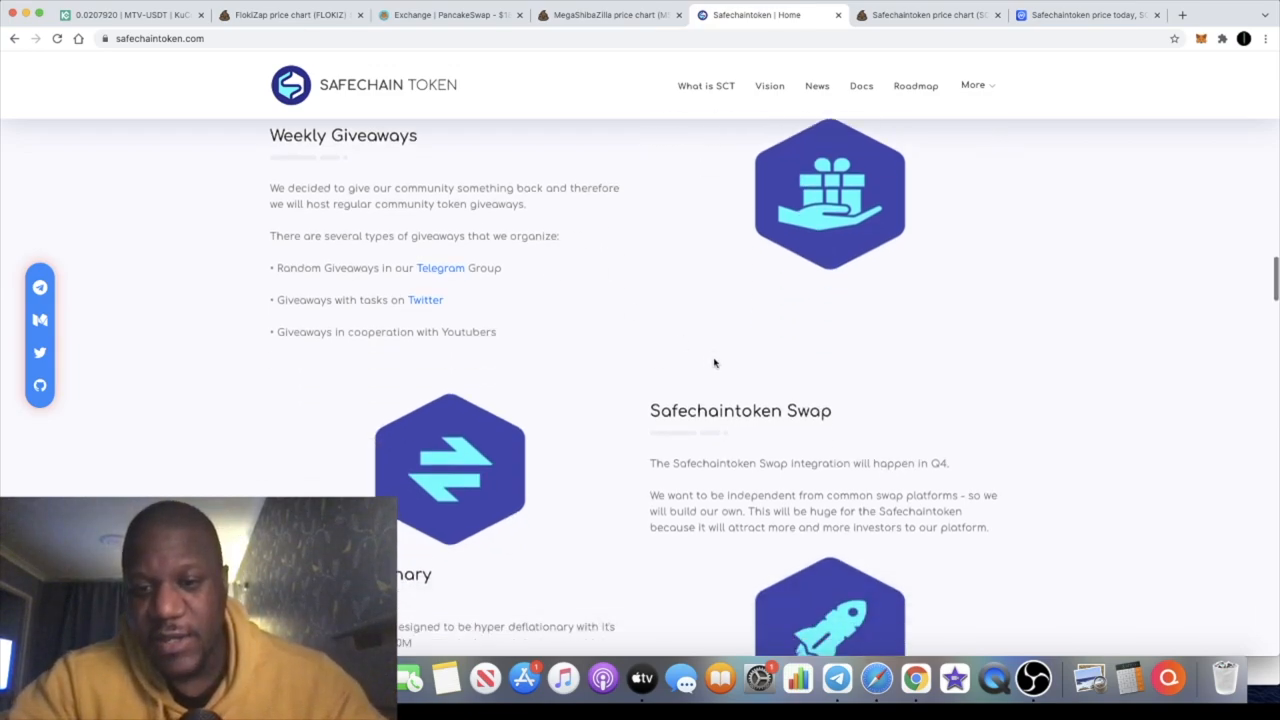
{"action": "scroll", "scroll_direction": "down", "scroll_amount": 3}
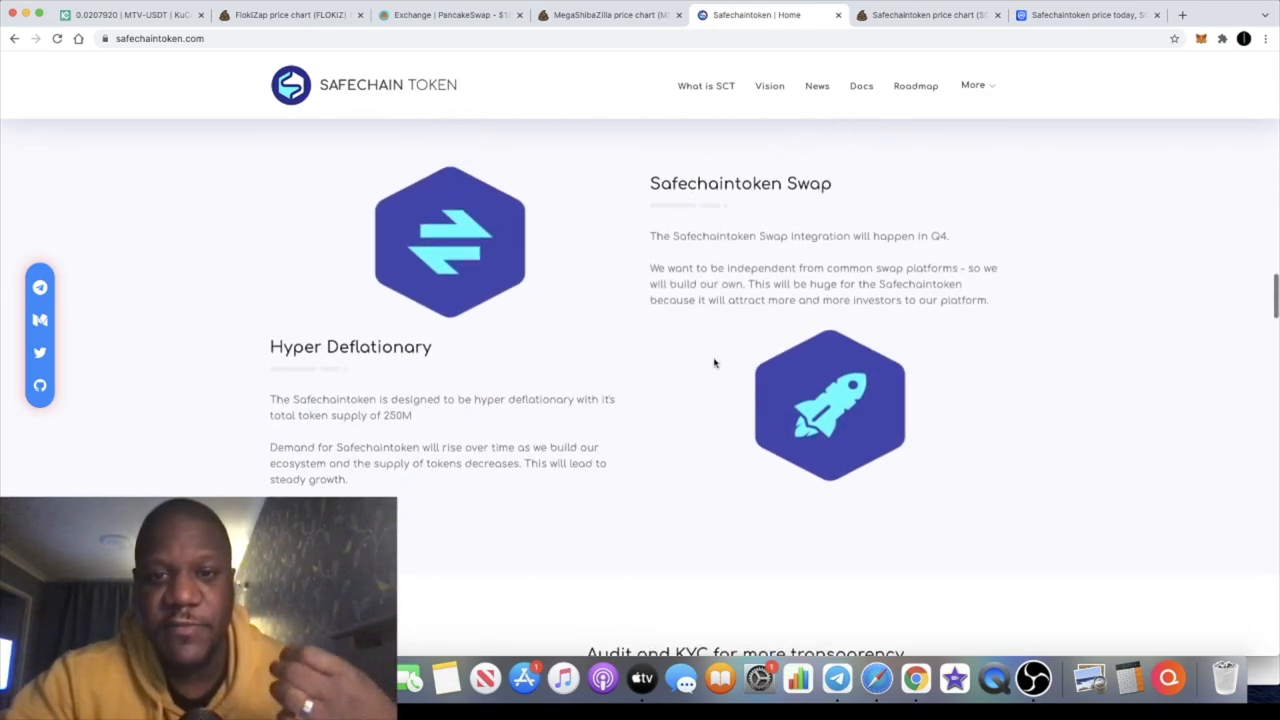
{"action": "scroll", "scroll_direction": "up", "scroll_amount": 3}
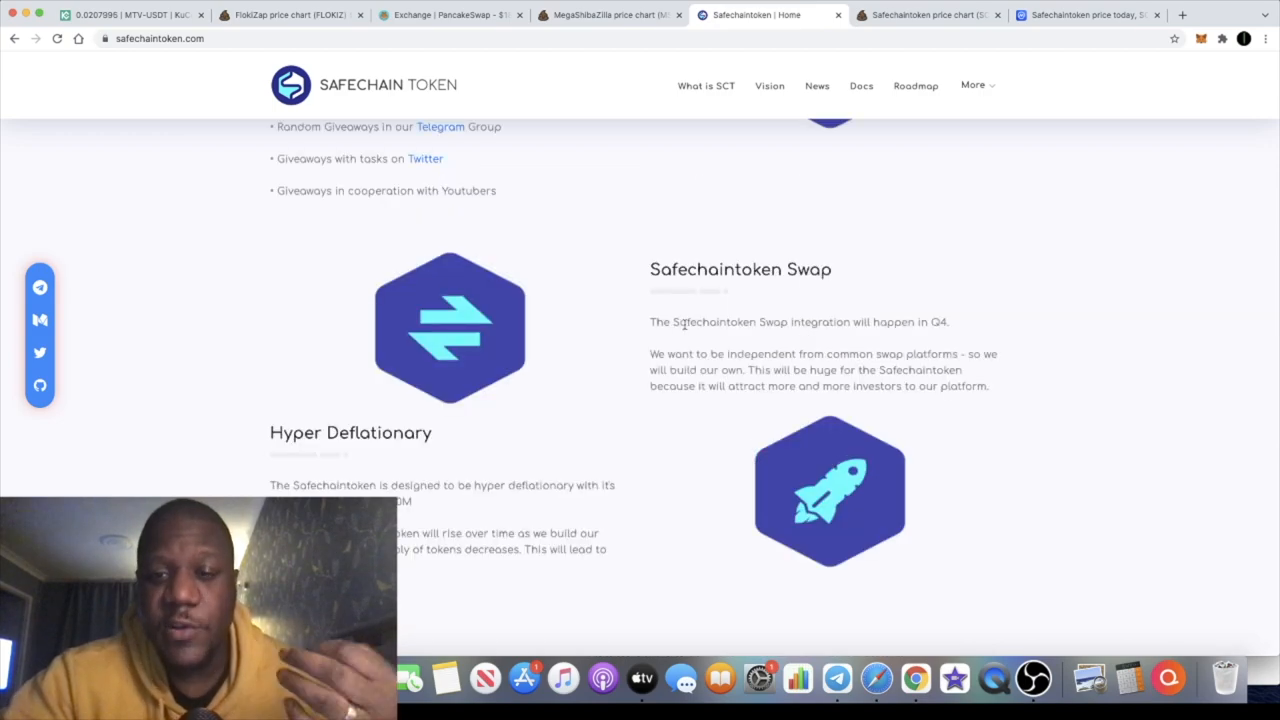
{"action": "scroll", "scroll_direction": "down", "scroll_amount": 3}
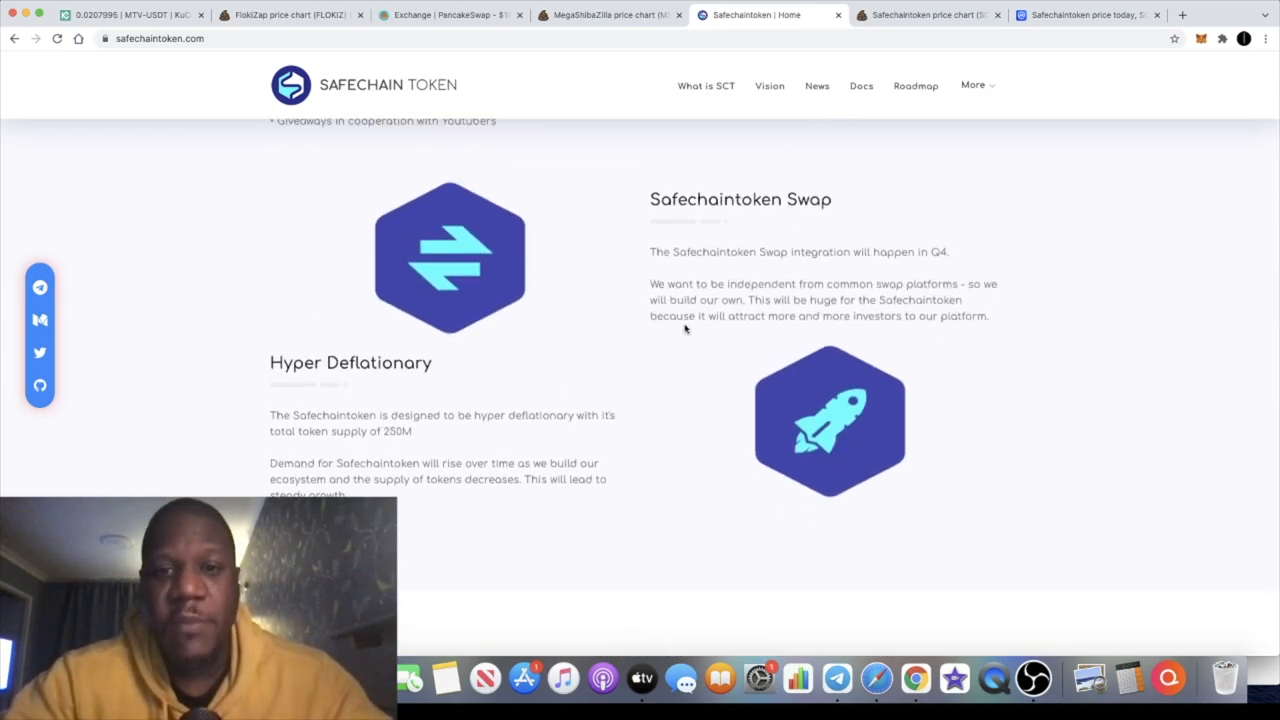
{"action": "mouse_move", "coordinate": [510, 356]}
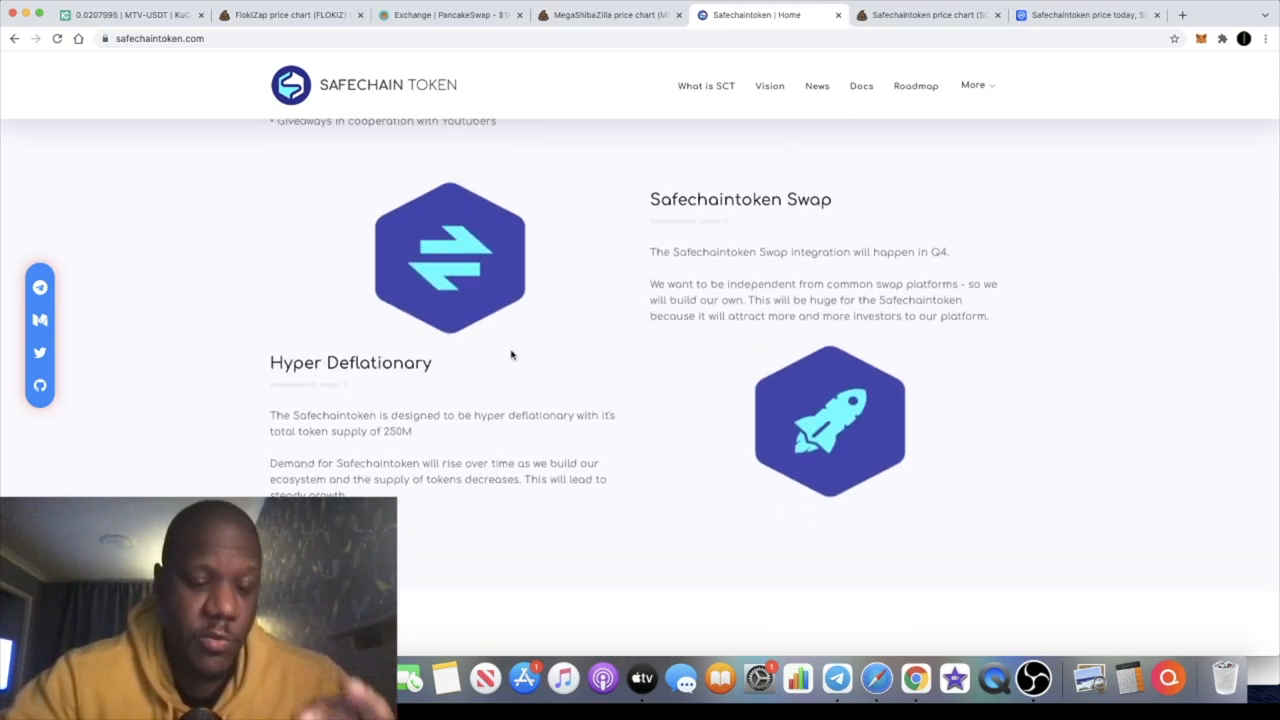
{"action": "scroll", "scroll_direction": "down", "scroll_amount": 3}
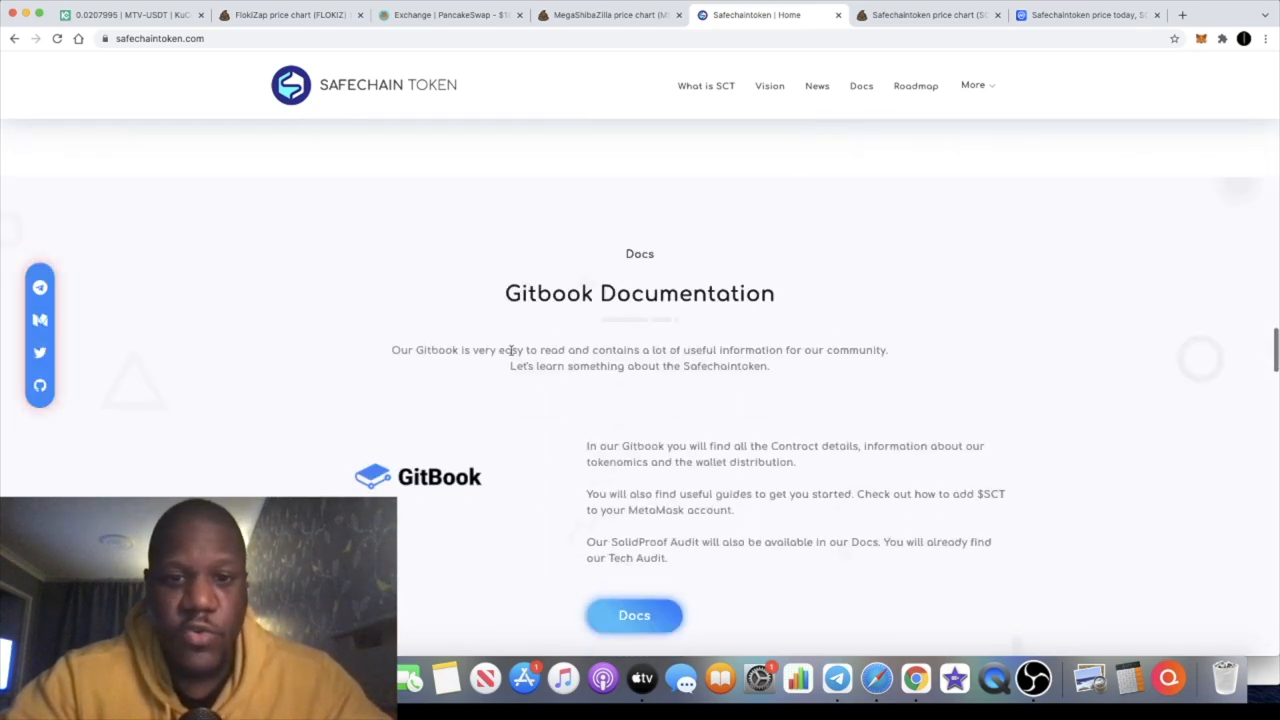
{"action": "scroll", "scroll_direction": "down", "scroll_amount": 3}
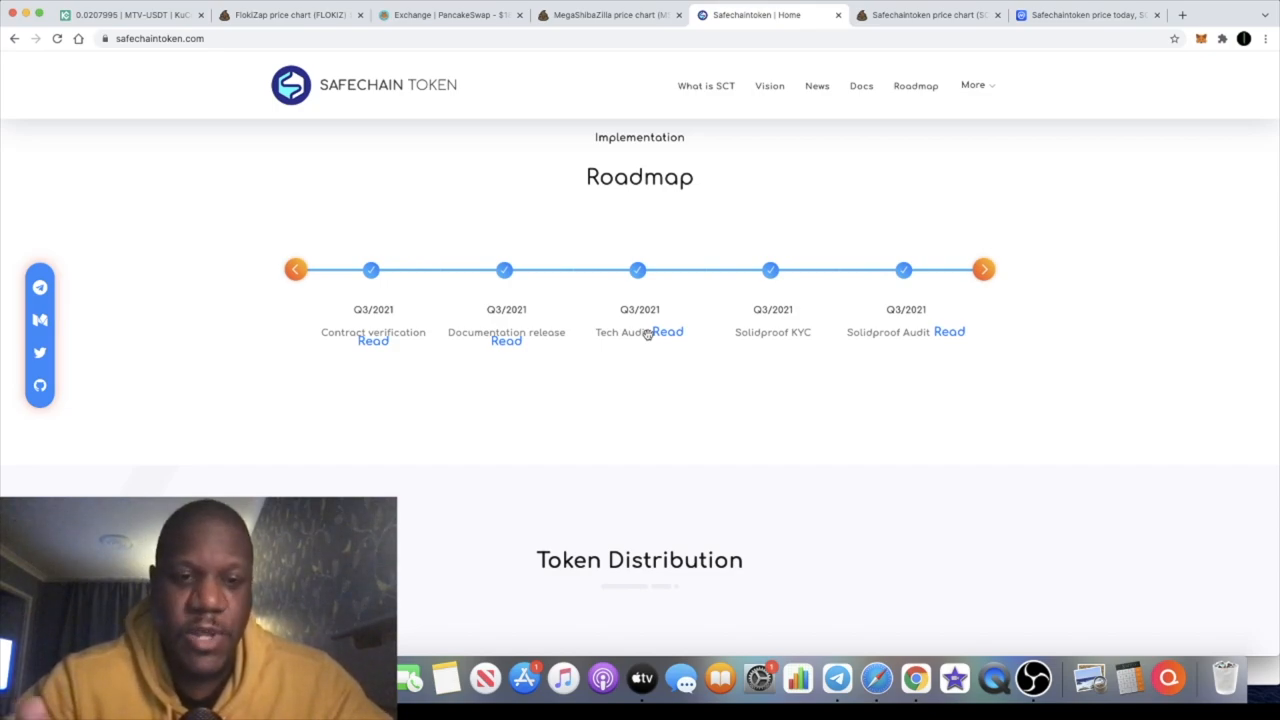
Read the Yahoo Finance presale article linked from the roadmap, then go back to the site.
{"action": "left_click", "coordinate": [984, 268]}
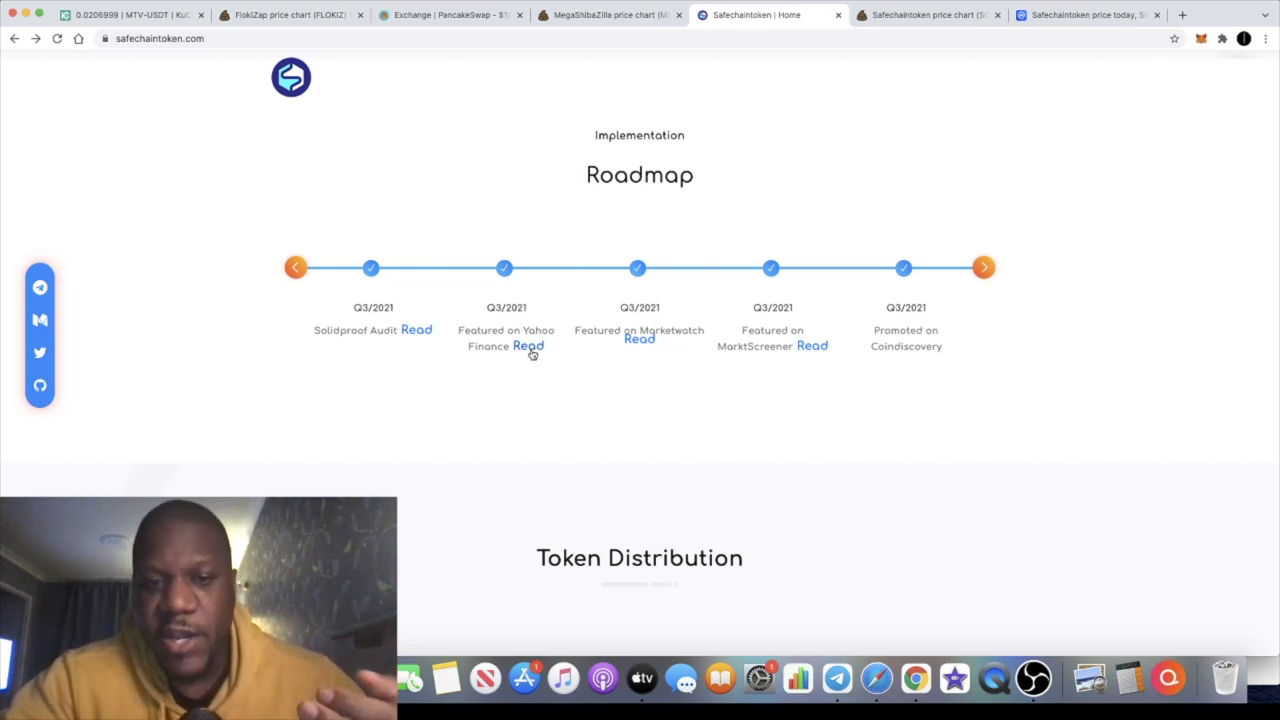
{"action": "left_click", "coordinate": [528, 344]}
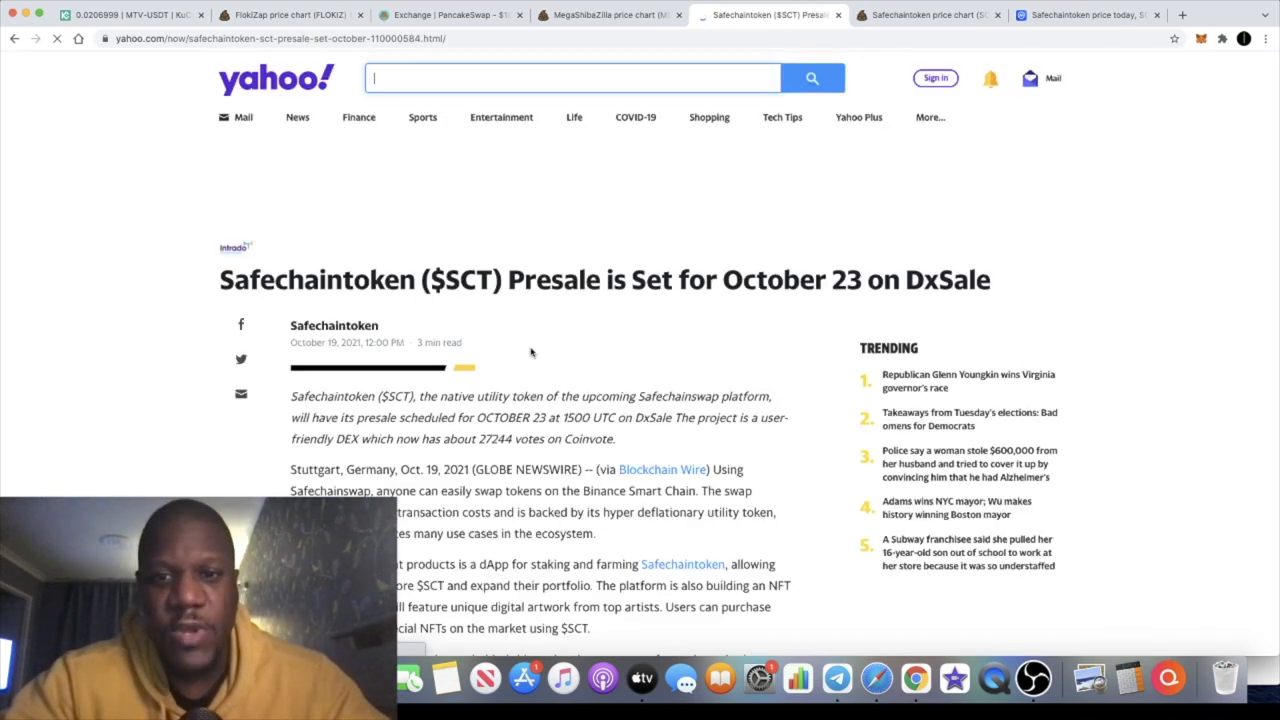
{"action": "scroll", "scroll_direction": "down", "scroll_amount": 3}
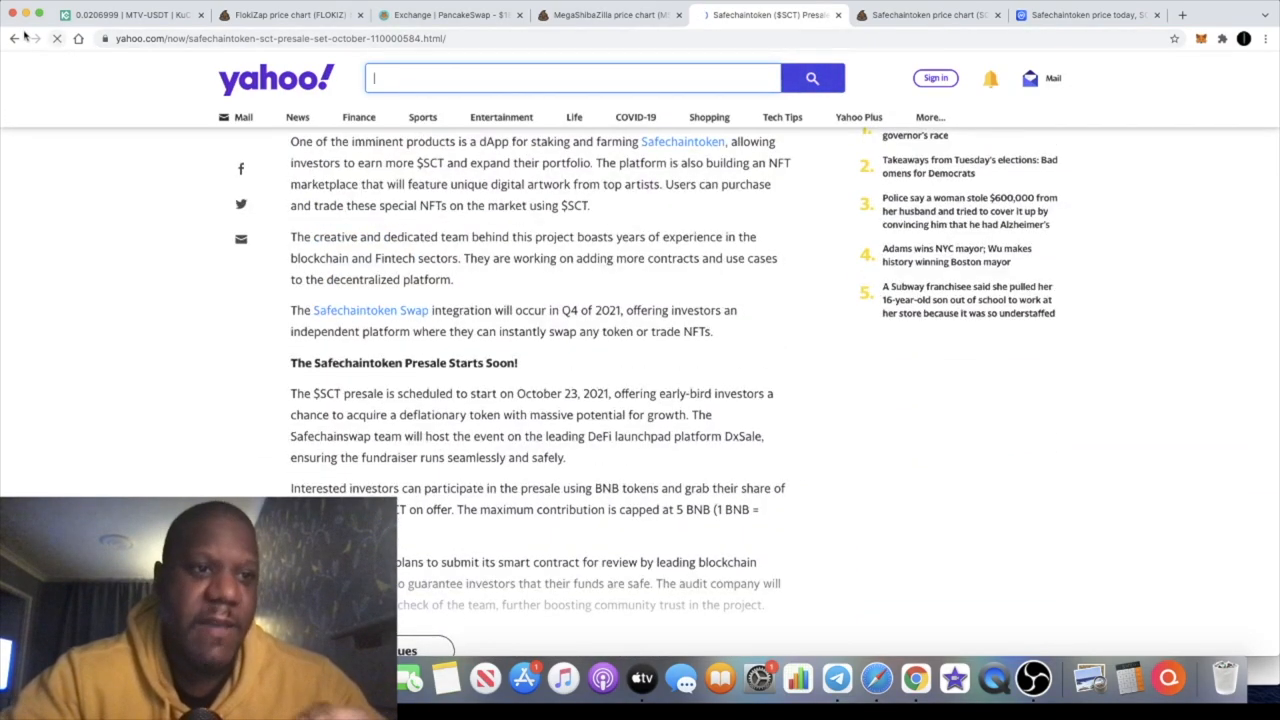
{"action": "left_click", "coordinate": [682, 140]}
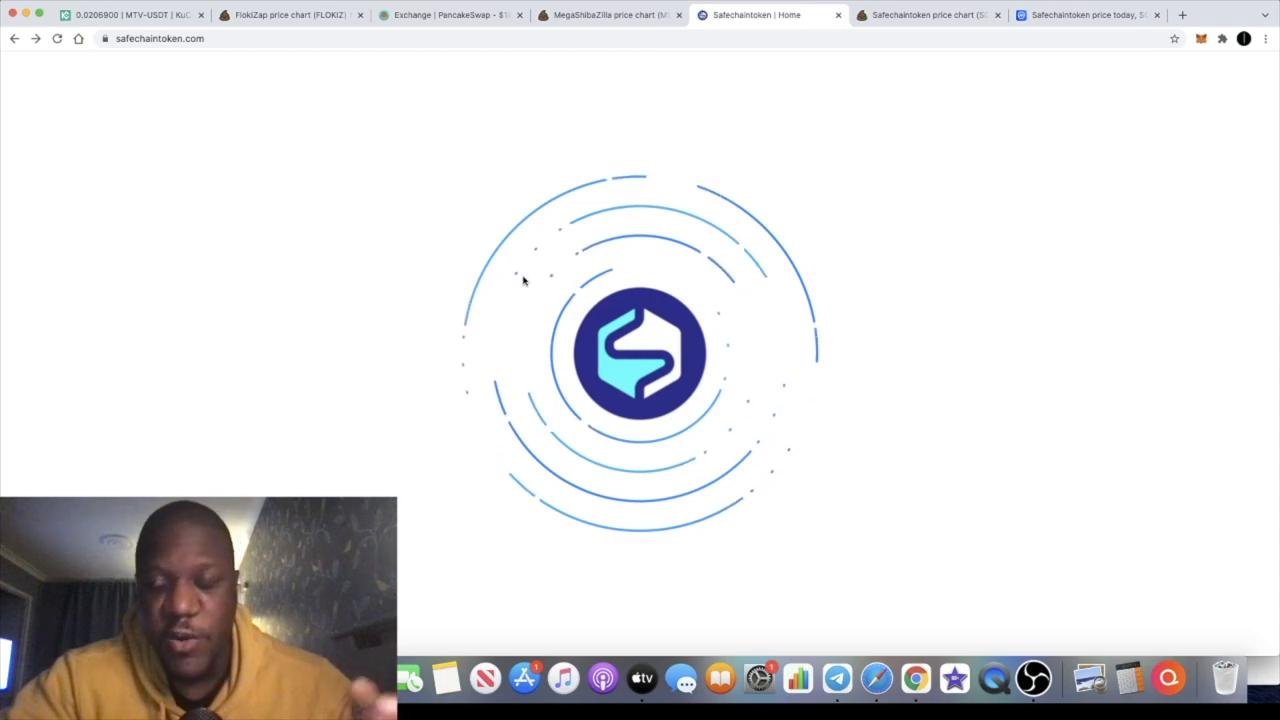
Advance the roadmap carousel to the December 2021 NFT marketplace milestones.
{"action": "scroll", "scroll_direction": "down", "scroll_amount": 3}
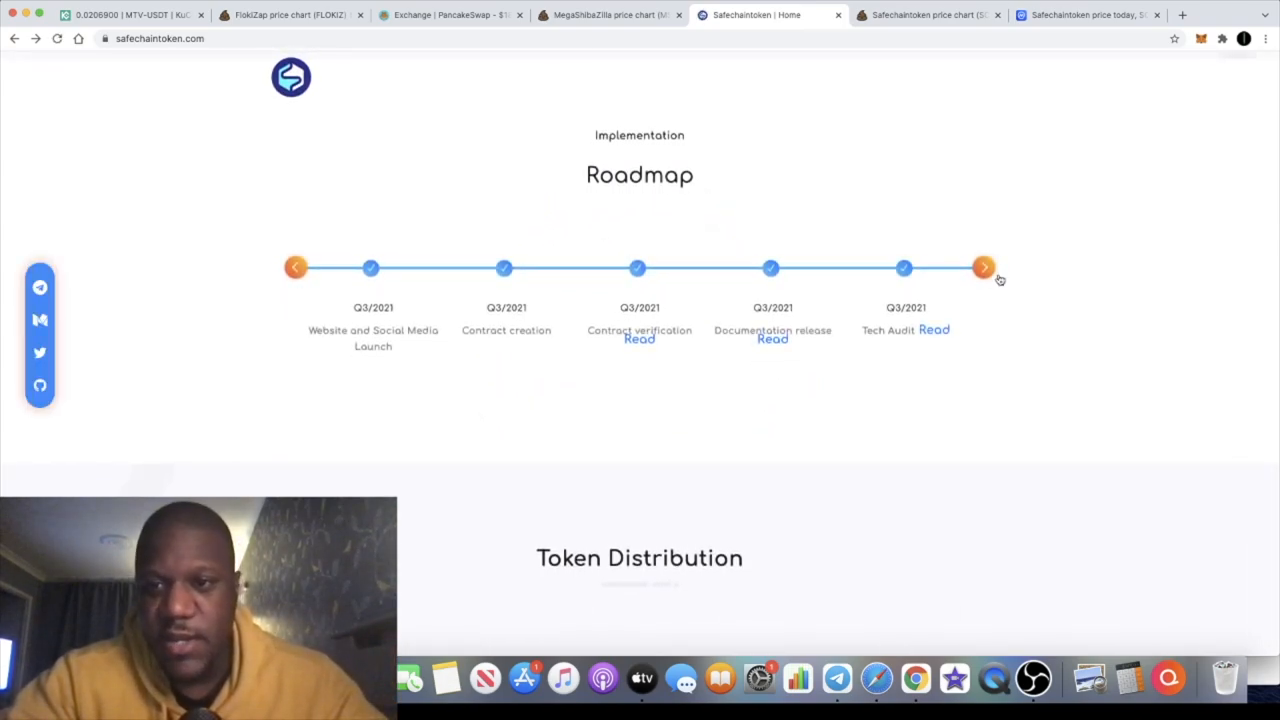
{"action": "left_click", "coordinate": [984, 268]}
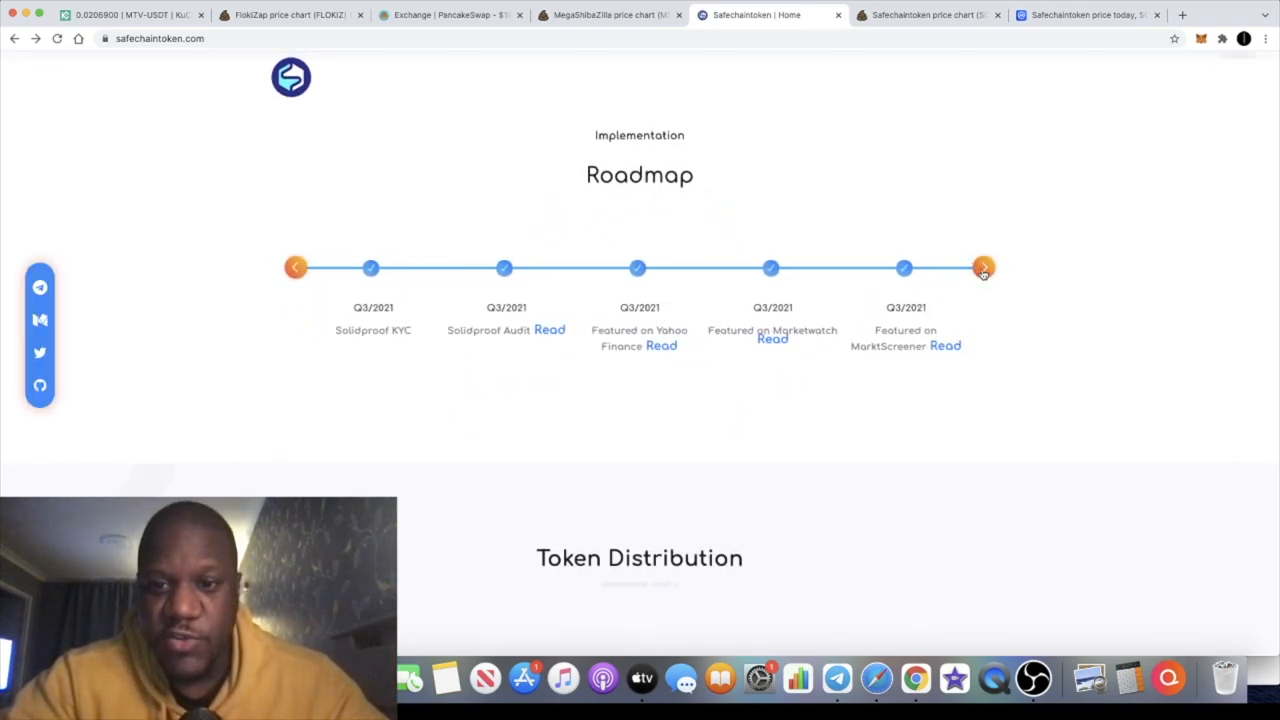
{"action": "left_click", "coordinate": [984, 268]}
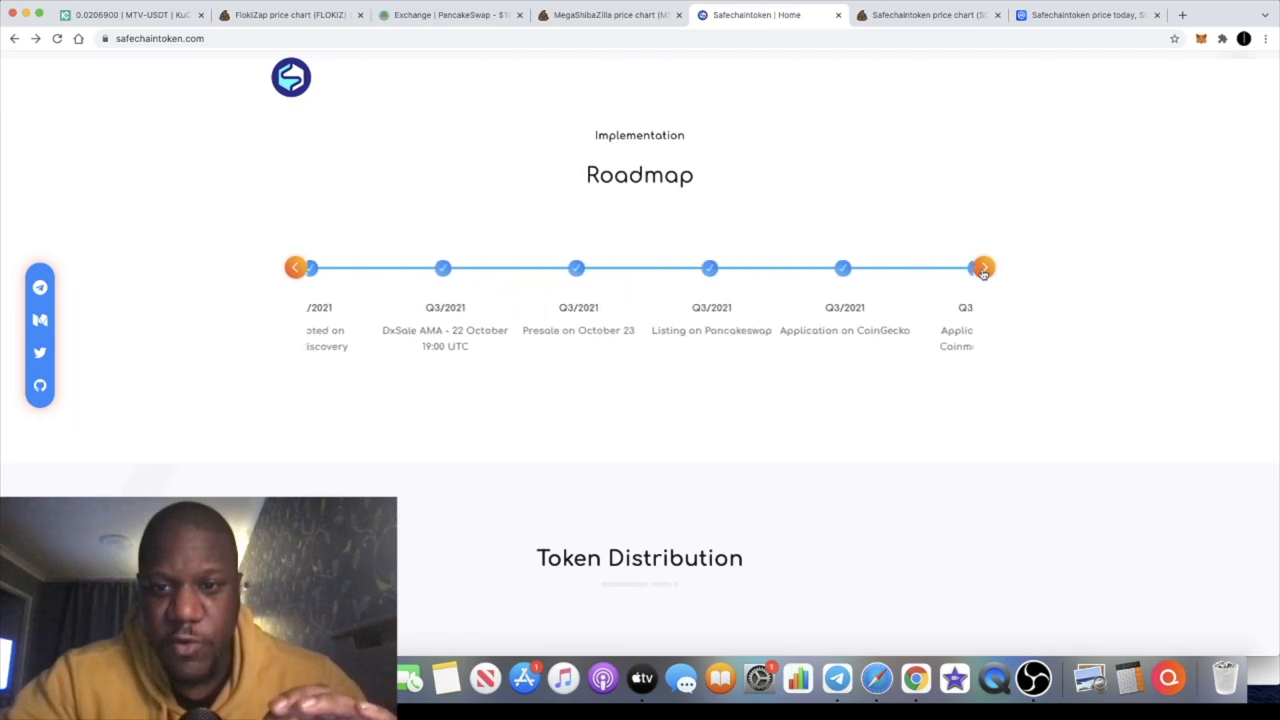
{"action": "left_click", "coordinate": [984, 268]}
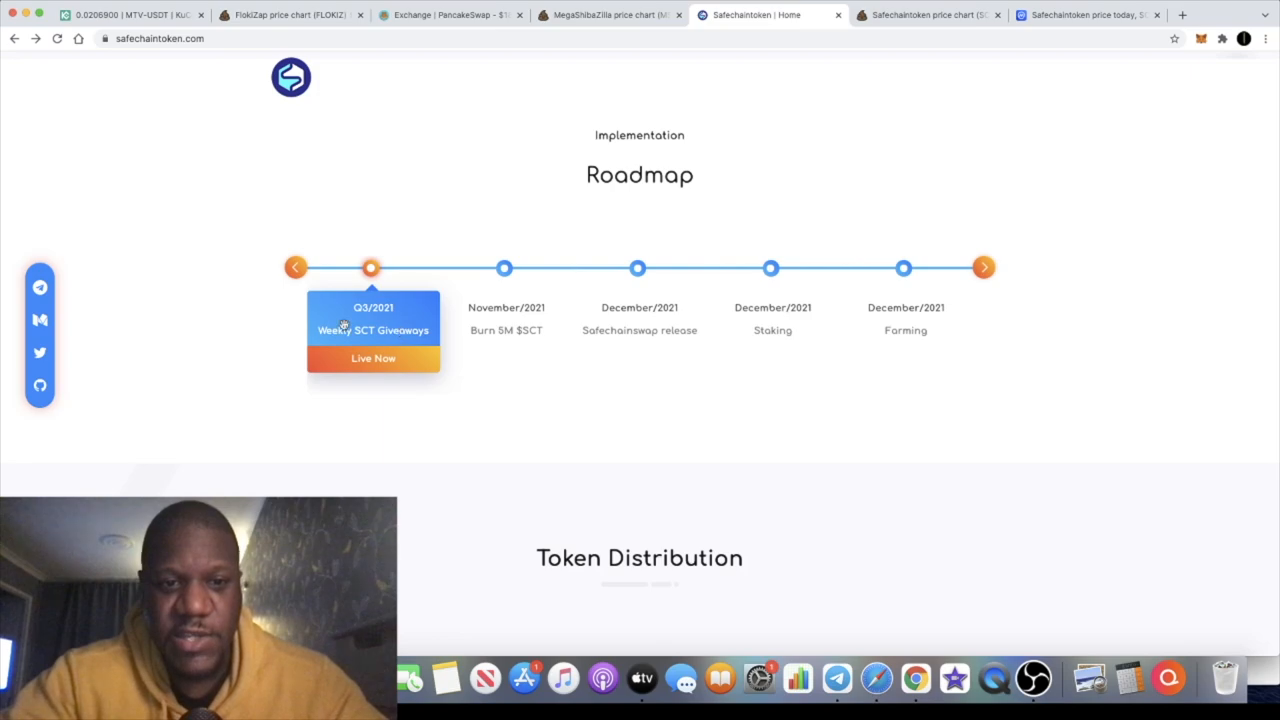
{"action": "mouse_move", "coordinate": [390, 356]}
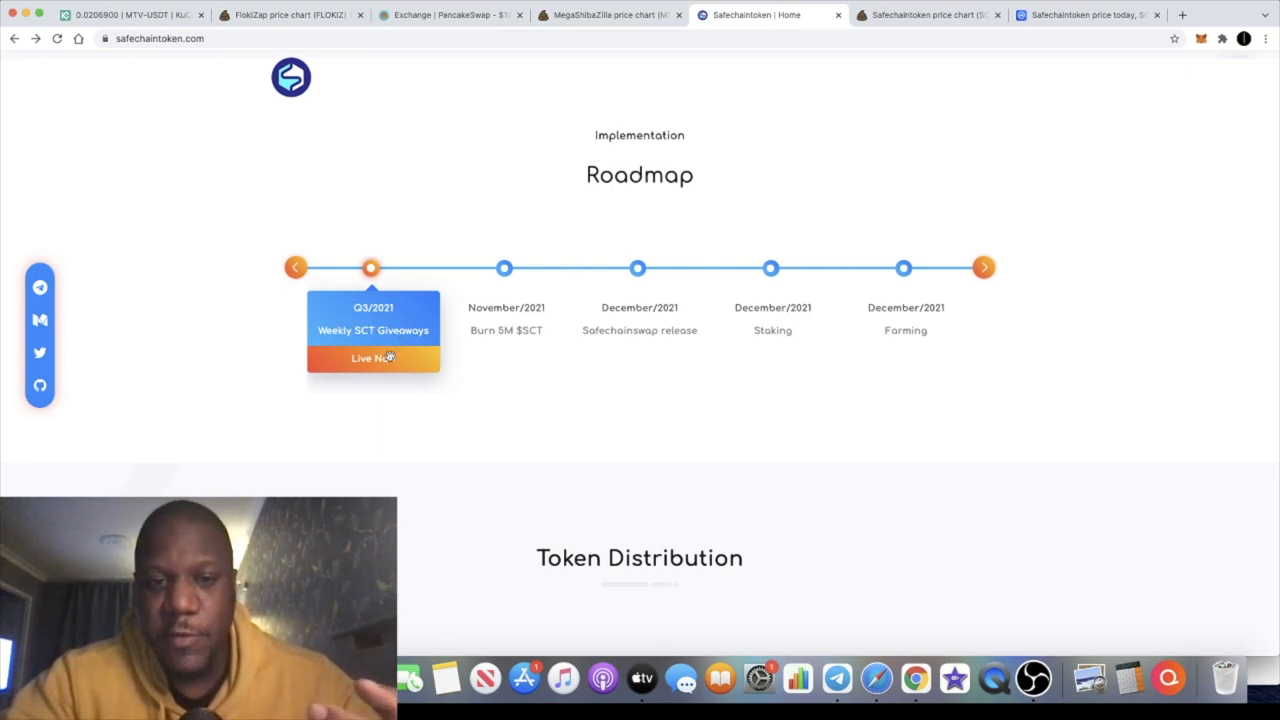
{"action": "mouse_move", "coordinate": [392, 340]}
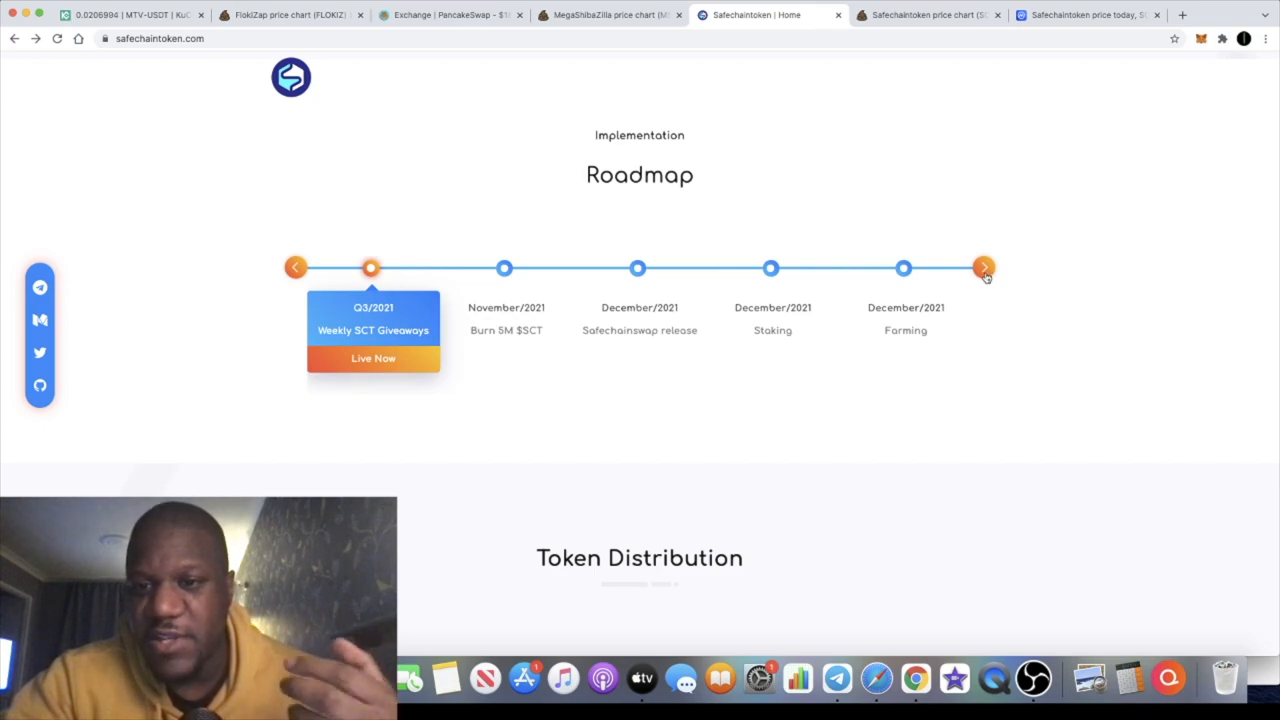
{"action": "left_click", "coordinate": [984, 268]}
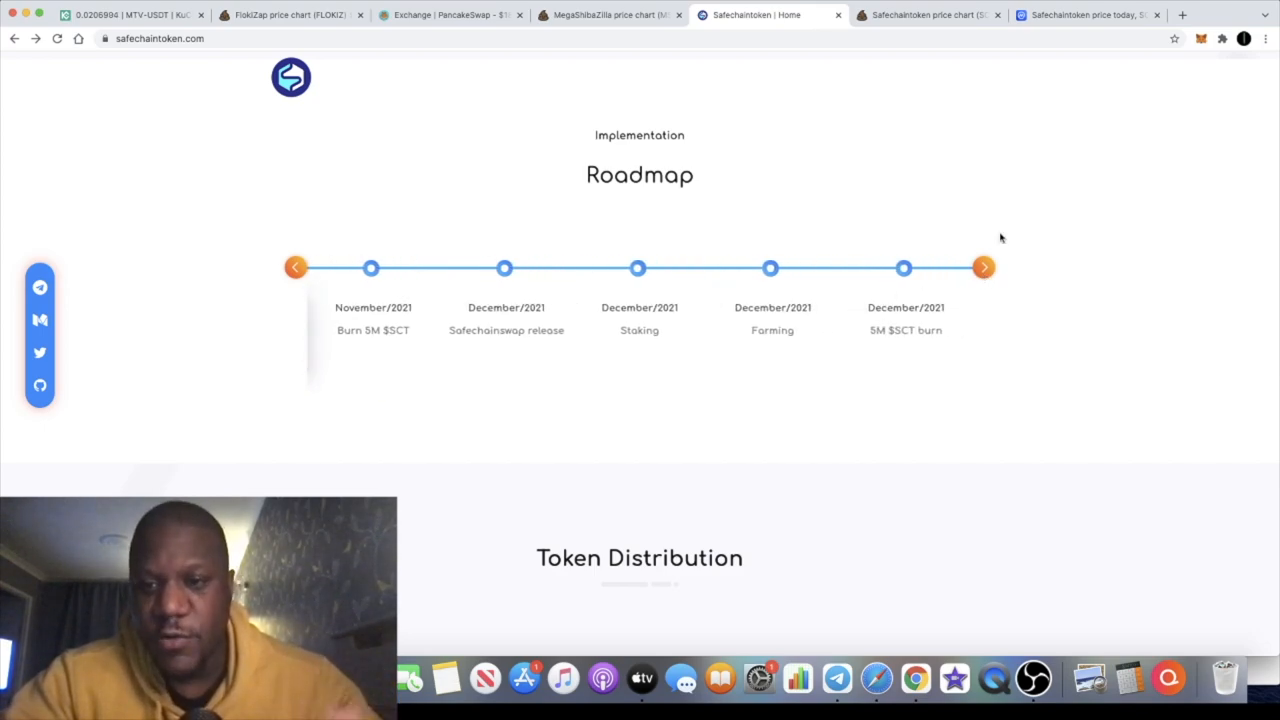
{"action": "left_click", "coordinate": [984, 268]}
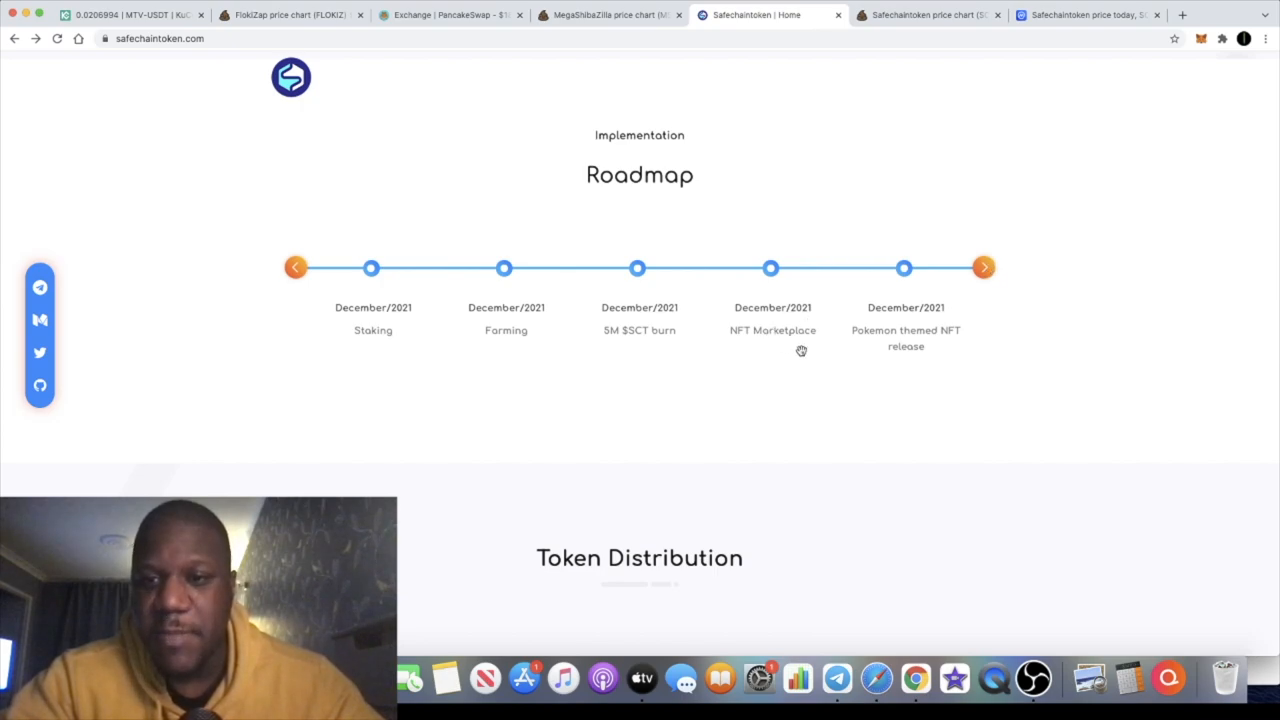
{"action": "mouse_move", "coordinate": [918, 356]}
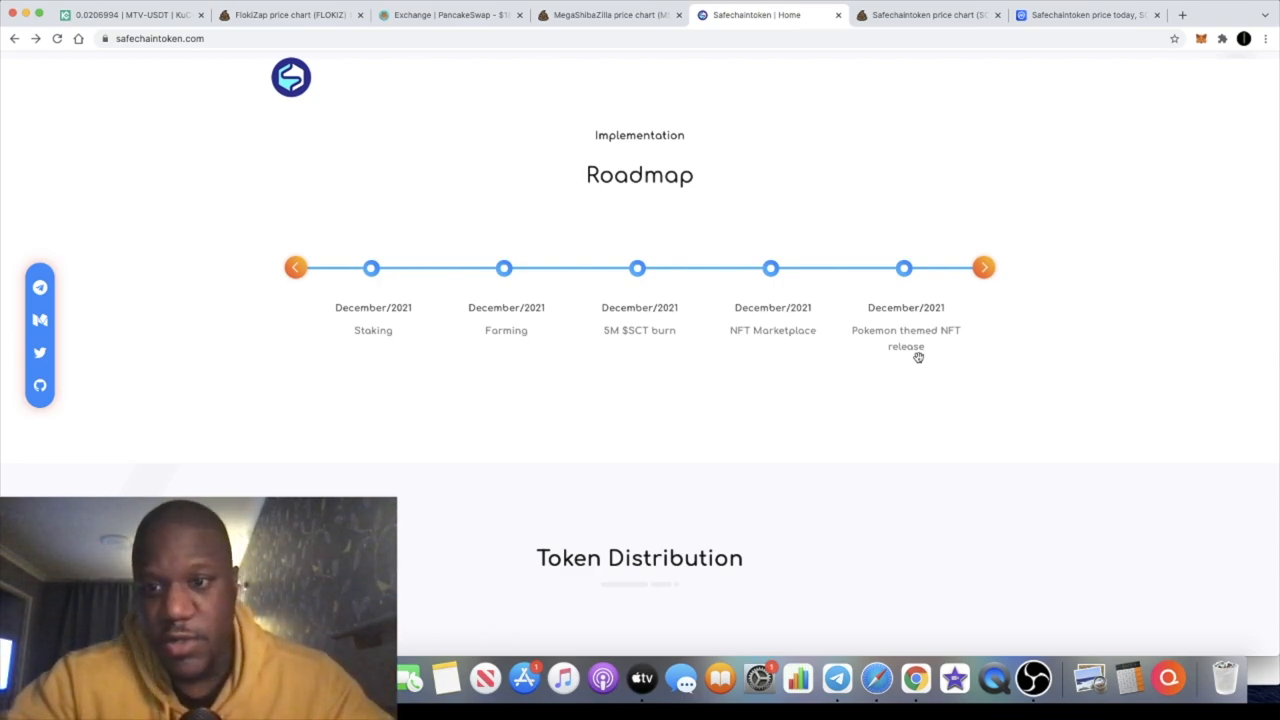
Scroll down to the Token Distribution section.
{"action": "scroll", "scroll_direction": "down", "scroll_amount": 3}
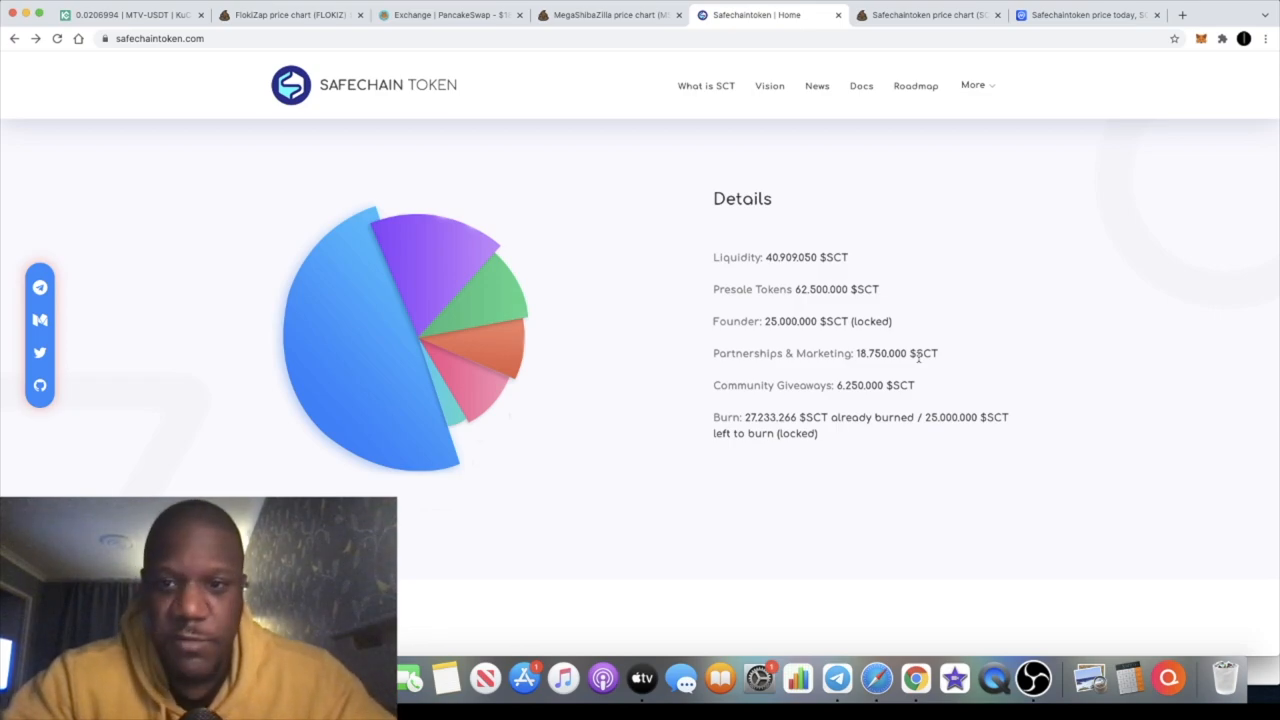
Scroll past Founders to Recent News Articles, then back up to Fabian Wunn, Dennis Renz and Marco Condolfo.
{"action": "scroll", "scroll_direction": "down", "scroll_amount": 3}
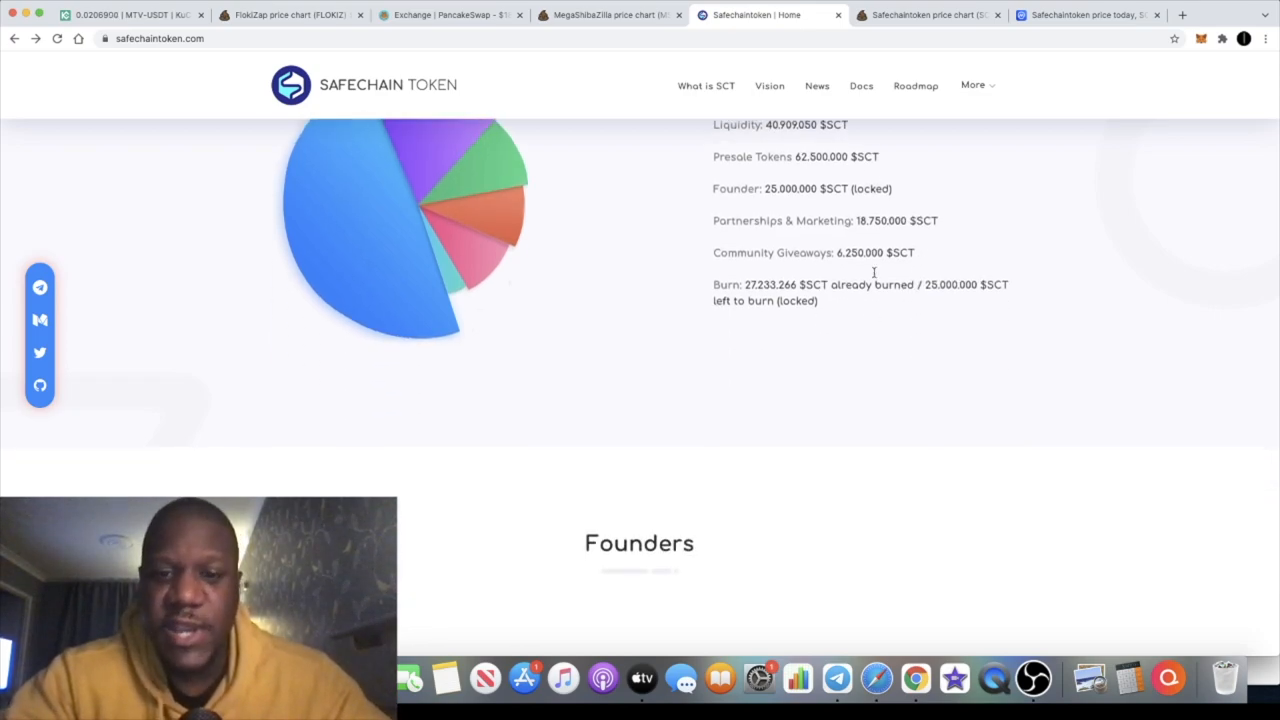
{"action": "scroll", "scroll_direction": "down", "scroll_amount": 3}
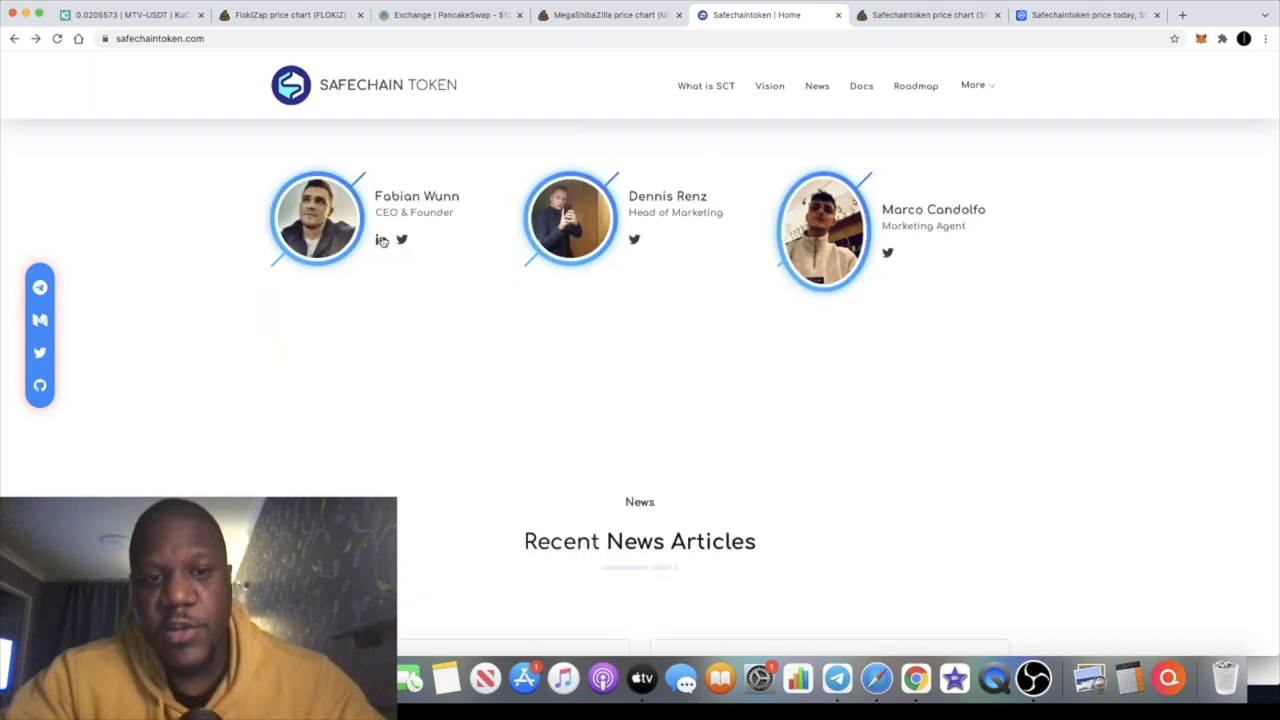
{"action": "mouse_move", "coordinate": [380, 240]}
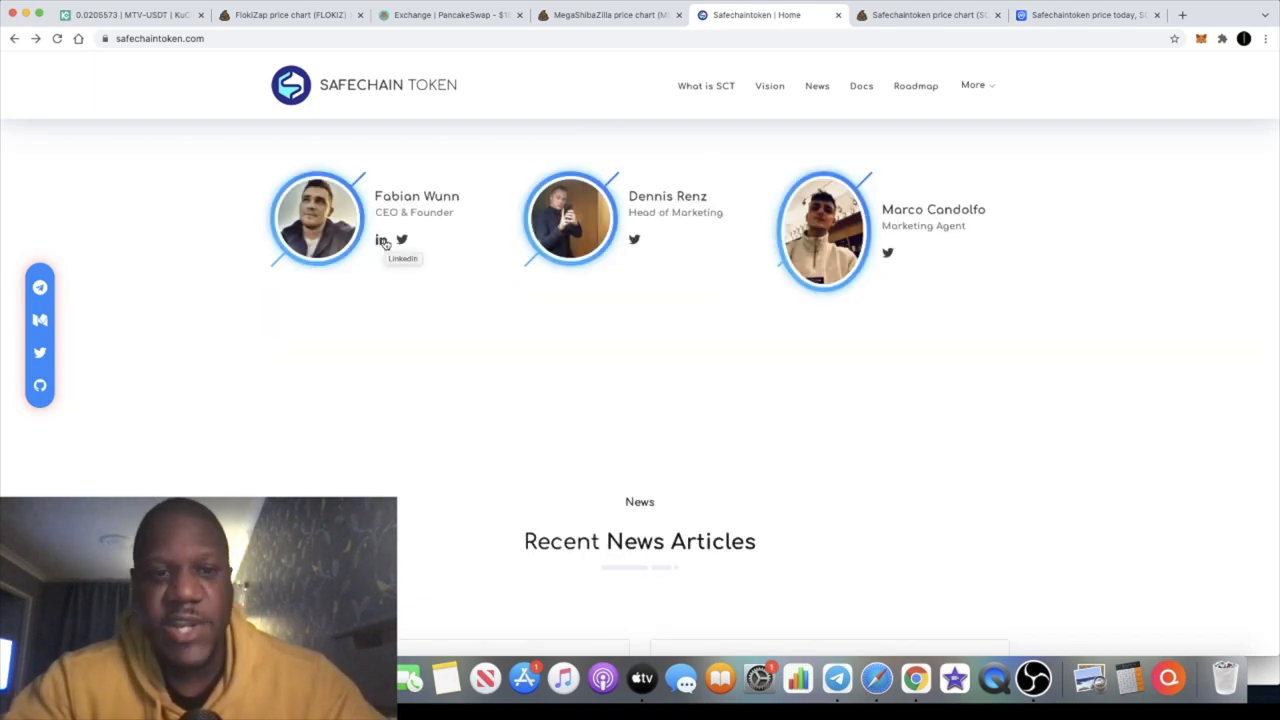
{"action": "scroll", "scroll_direction": "down", "scroll_amount": 3}
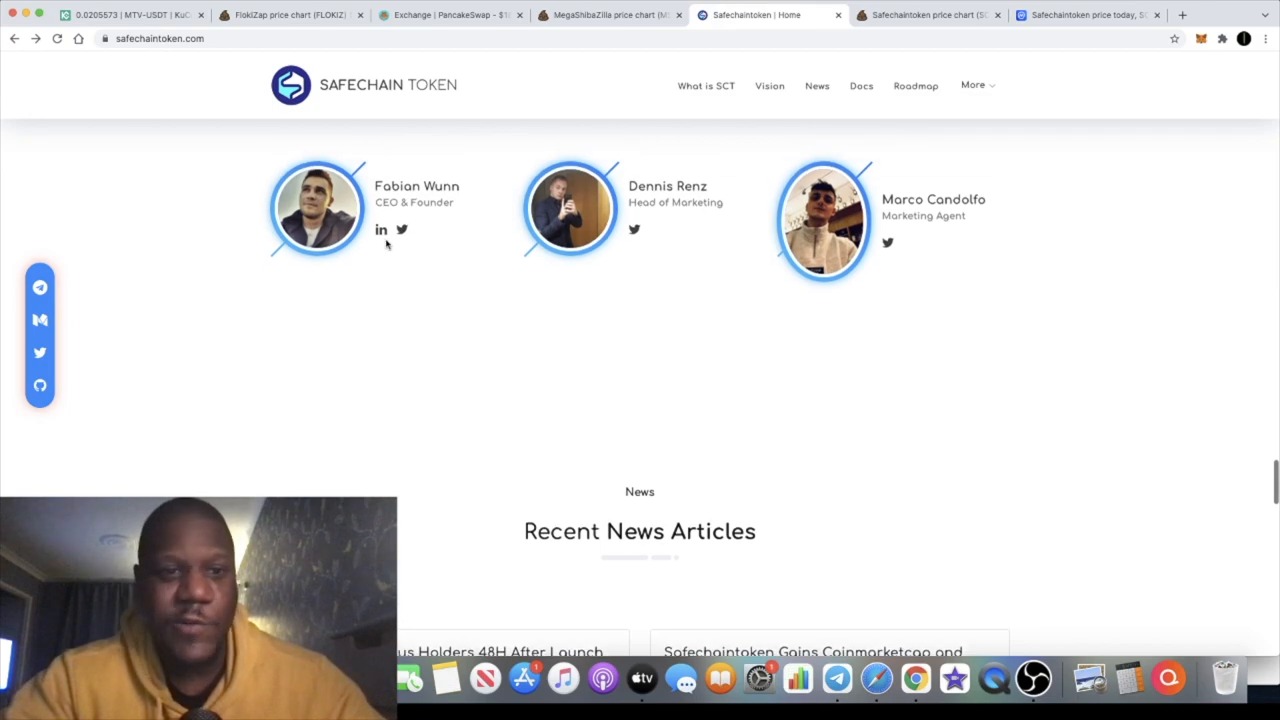
{"action": "scroll", "scroll_direction": "down", "scroll_amount": 3}
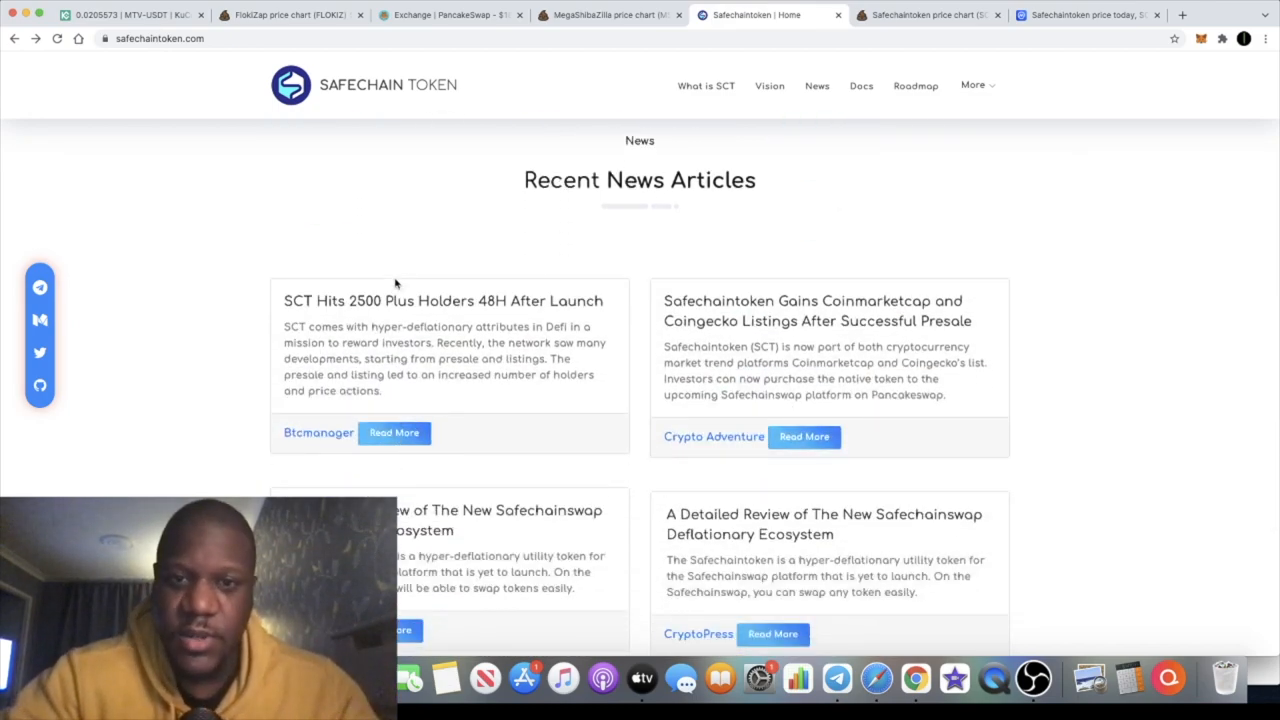
{"action": "scroll", "scroll_direction": "up", "scroll_amount": 3}
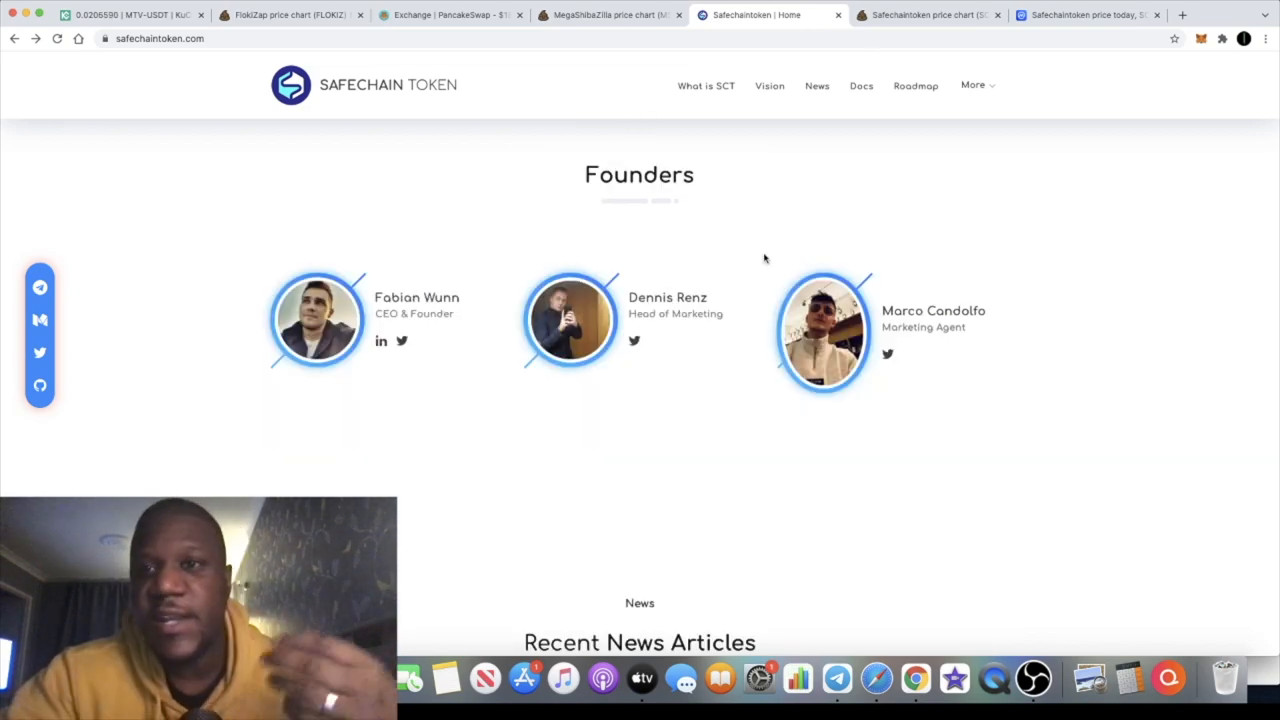
{"action": "mouse_move", "coordinate": [928, 14]}
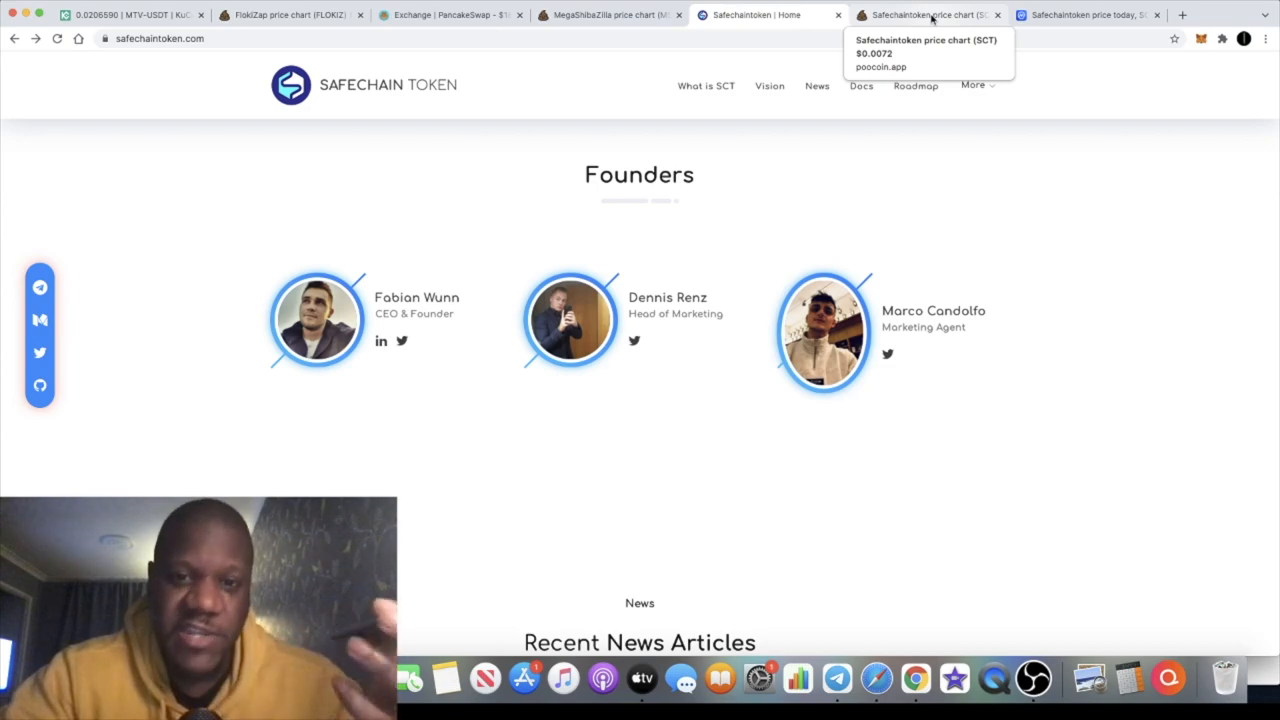
Review the PooCoin SCT/BNB price chart, then bring up the Safechaintoken Official Telegram group.
{"action": "left_click", "coordinate": [924, 14]}
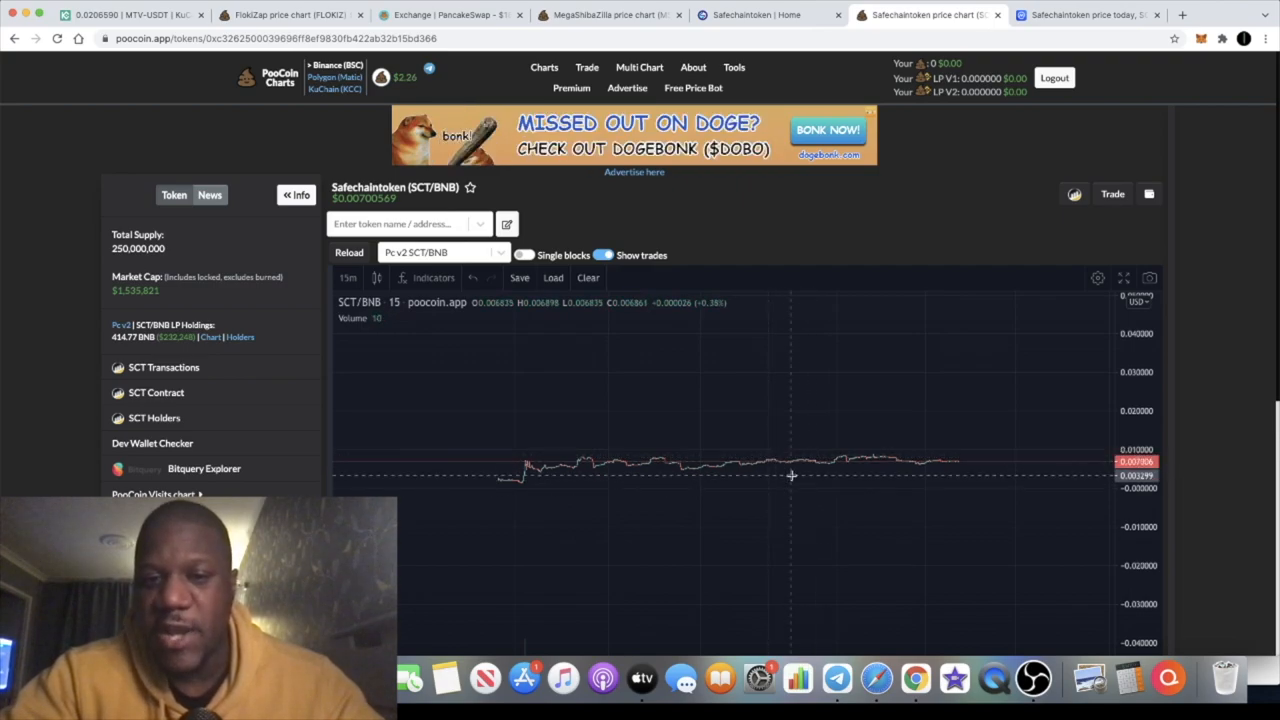
{"action": "mouse_move", "coordinate": [560, 456]}
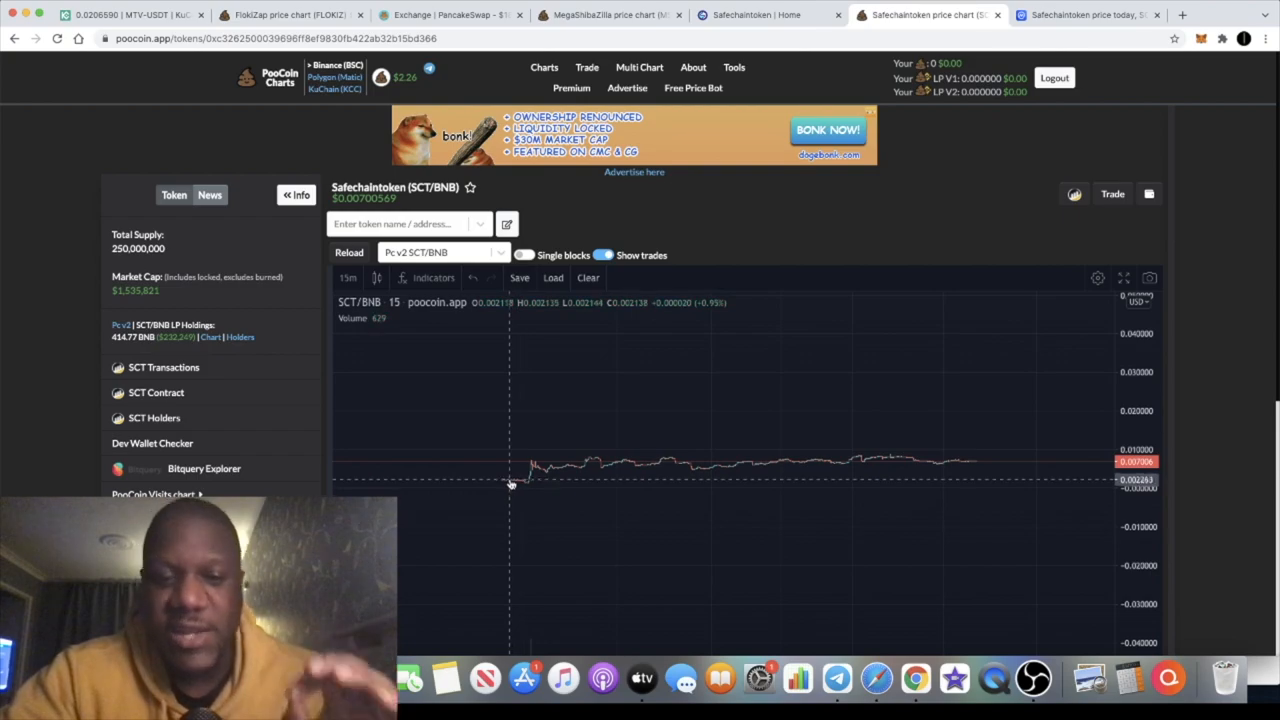
{"action": "mouse_move", "coordinate": [528, 484]}
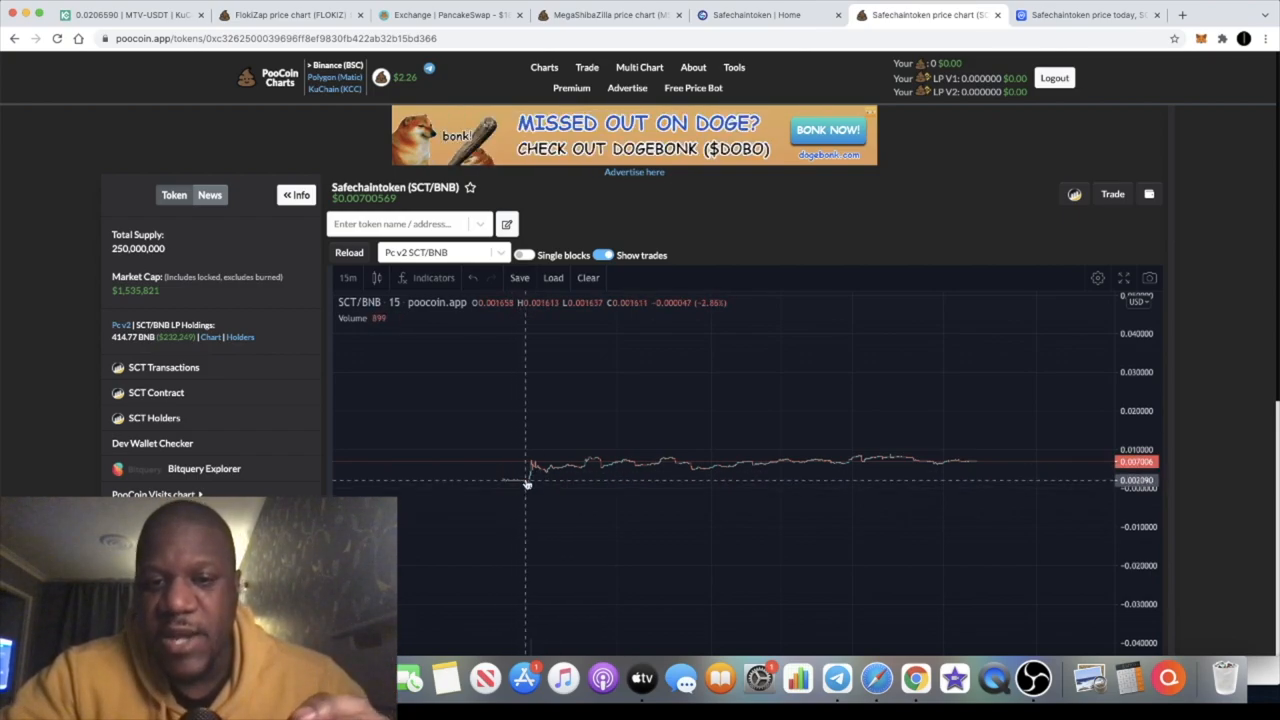
{"action": "mouse_move", "coordinate": [836, 428]}
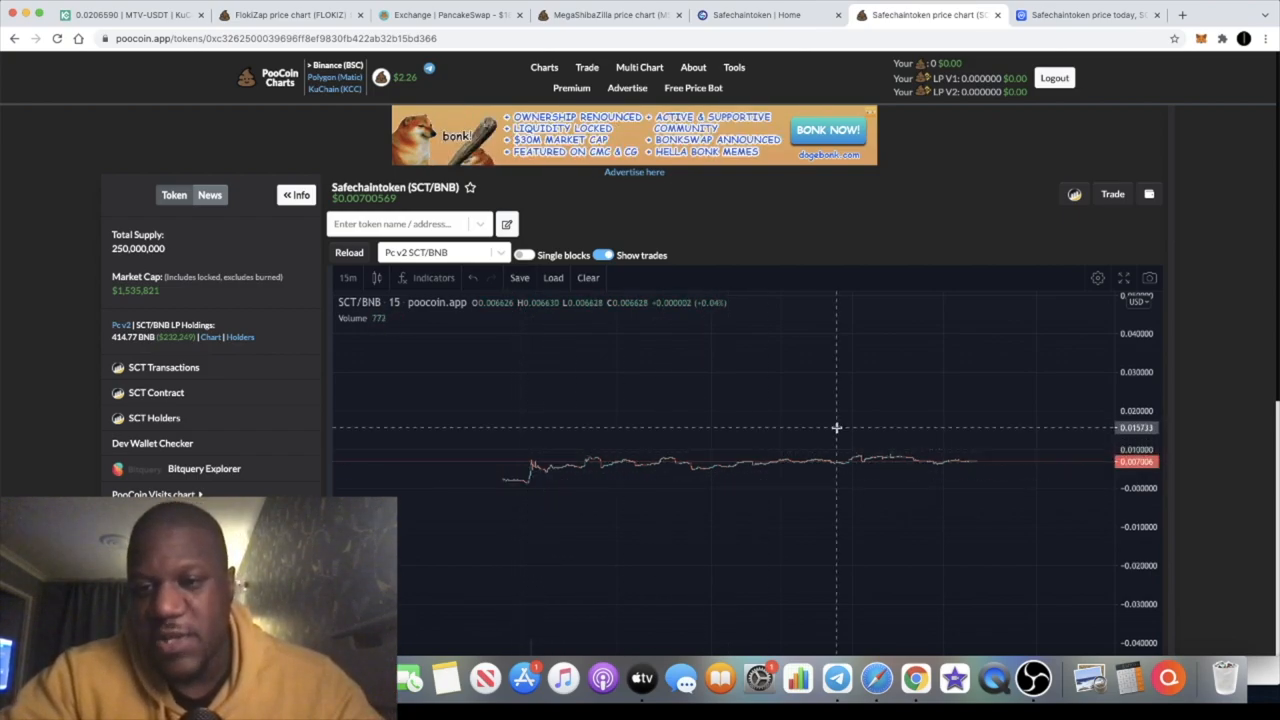
{"action": "mouse_move", "coordinate": [836, 680]}
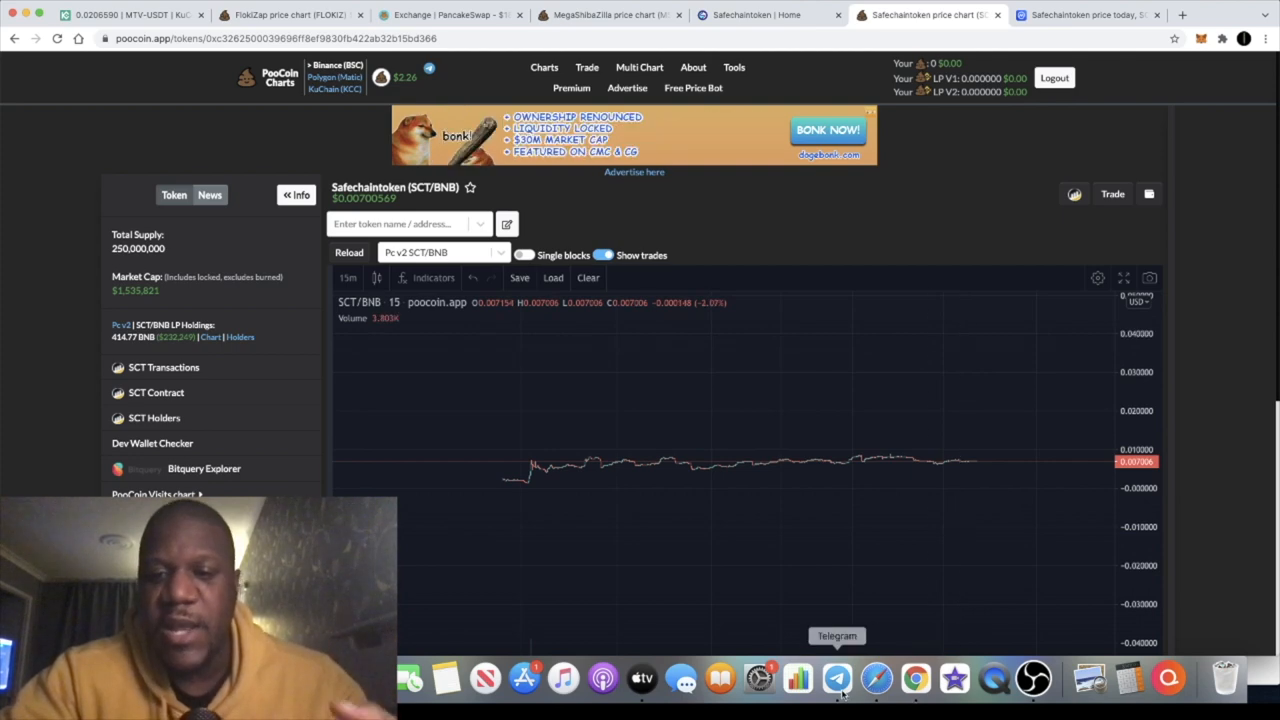
{"action": "left_click", "coordinate": [836, 680]}
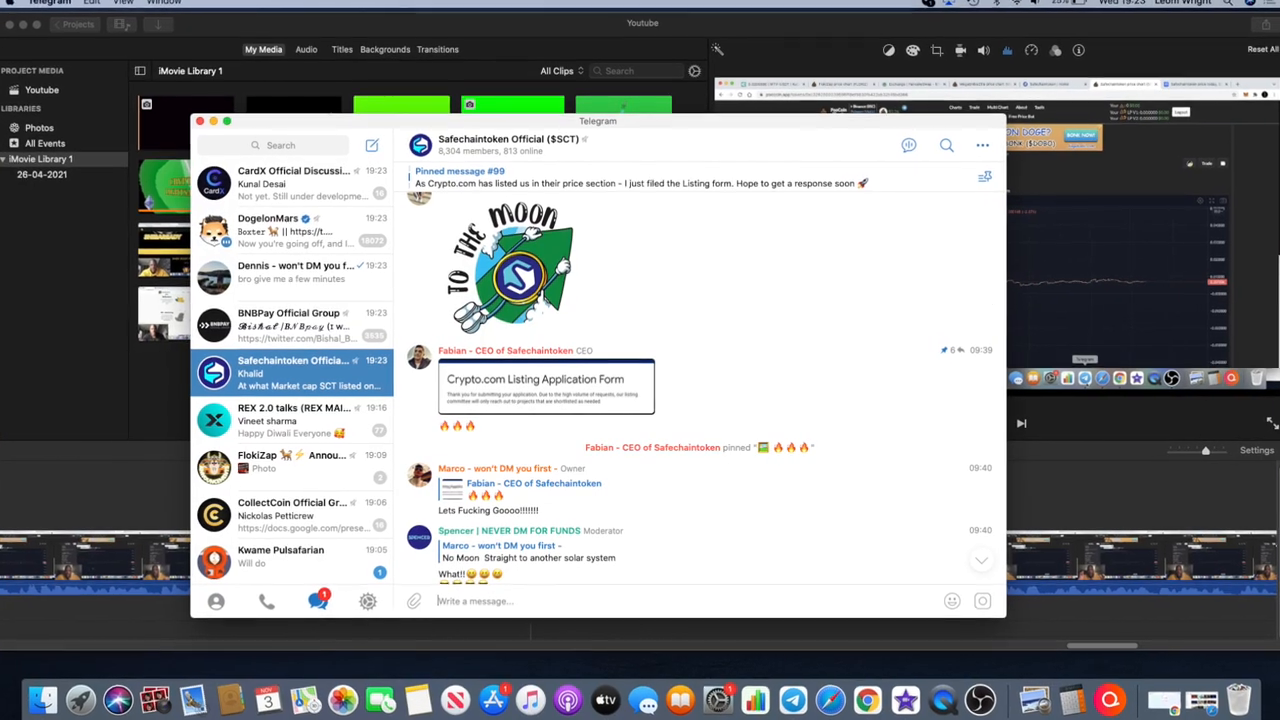